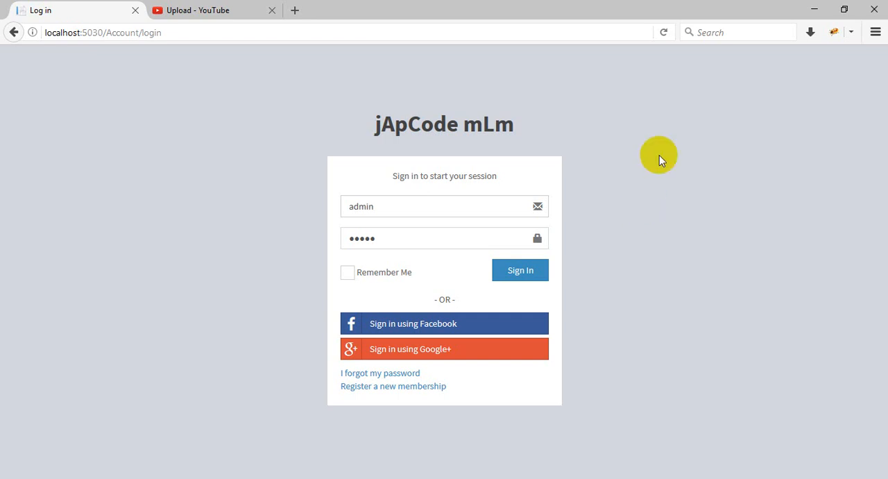
pyautogui.moveTo(620, 230)
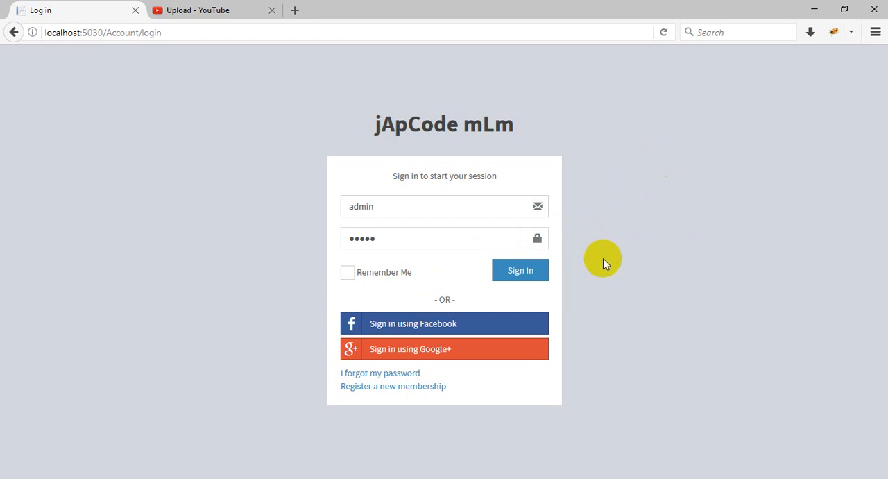
pyautogui.moveTo(600, 263)
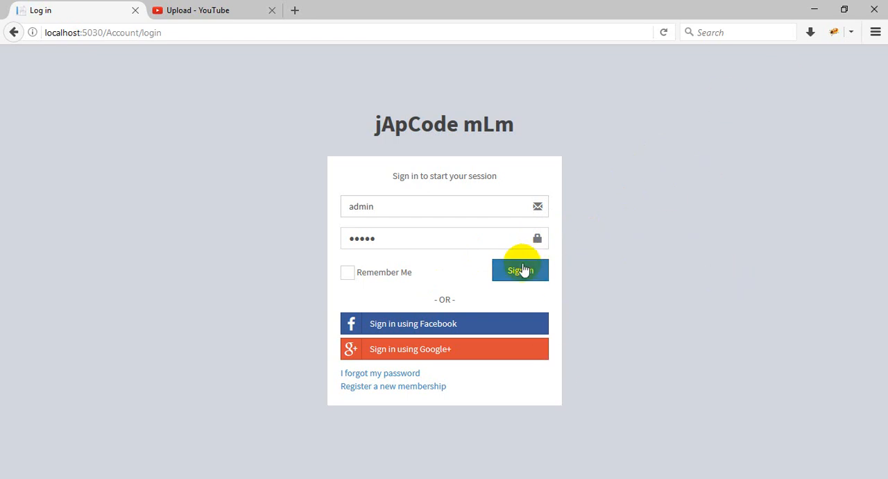
# - Submit the admin login so the MLM Studio home dashboard starts loading
pyautogui.click(520, 270)
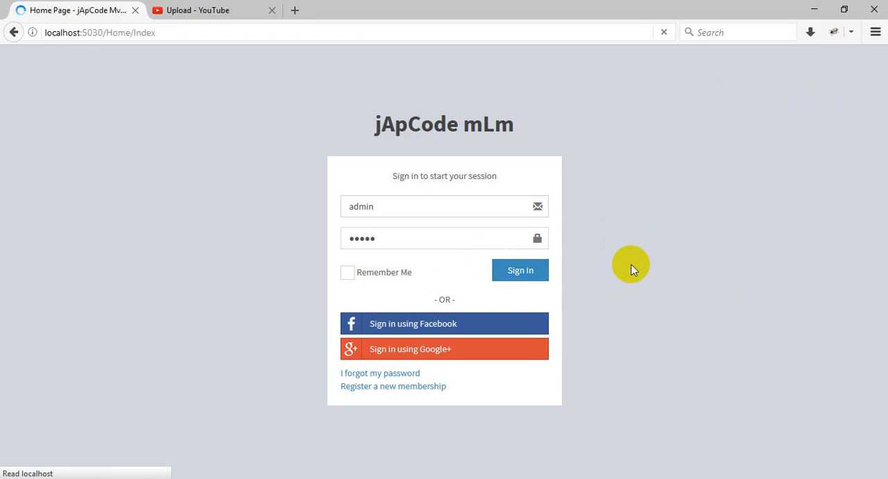
# - Switch the User Full Information chart from polar to inverted bars, then to plain columns
pyautogui.click(519, 270)
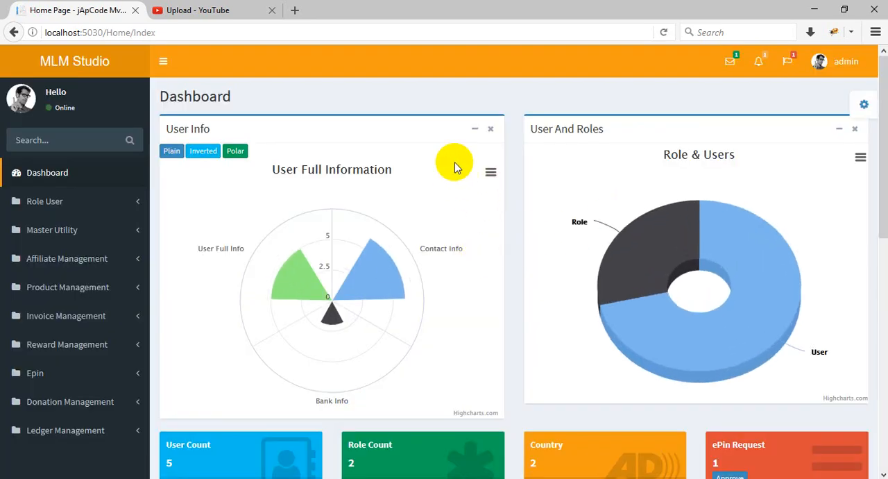
pyautogui.moveTo(438, 248)
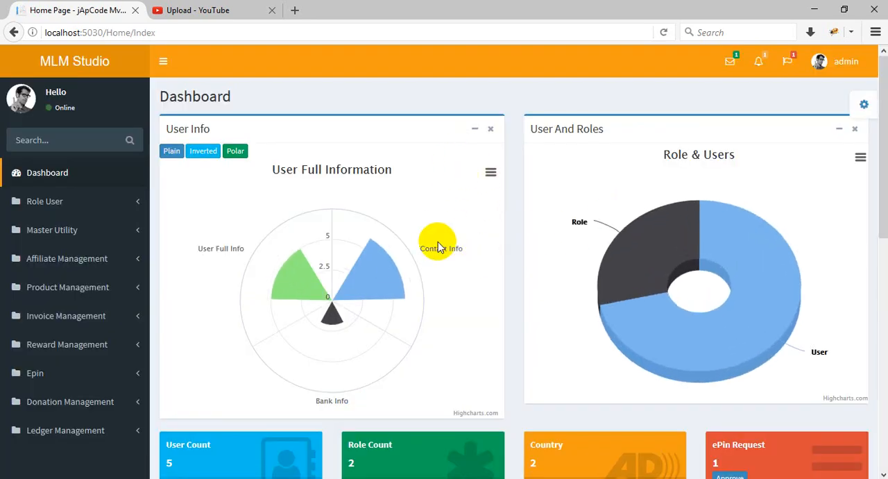
pyautogui.moveTo(521, 136)
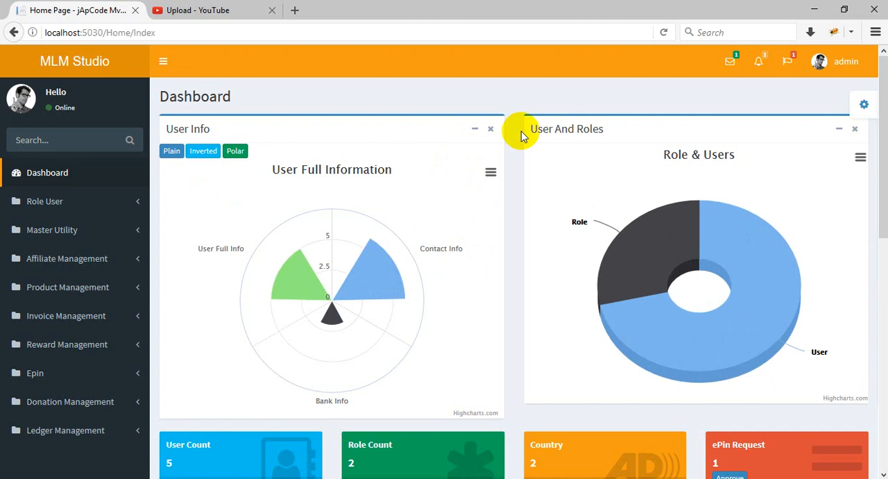
pyautogui.moveTo(388, 129)
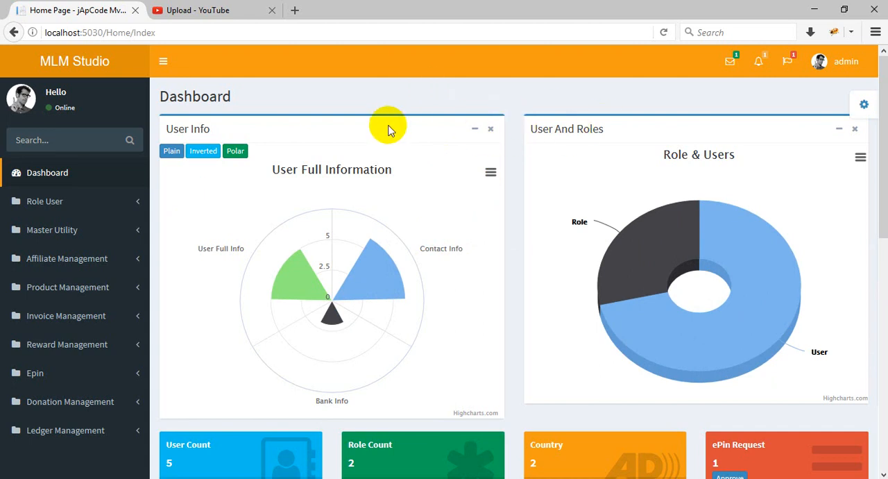
pyautogui.moveTo(252, 224)
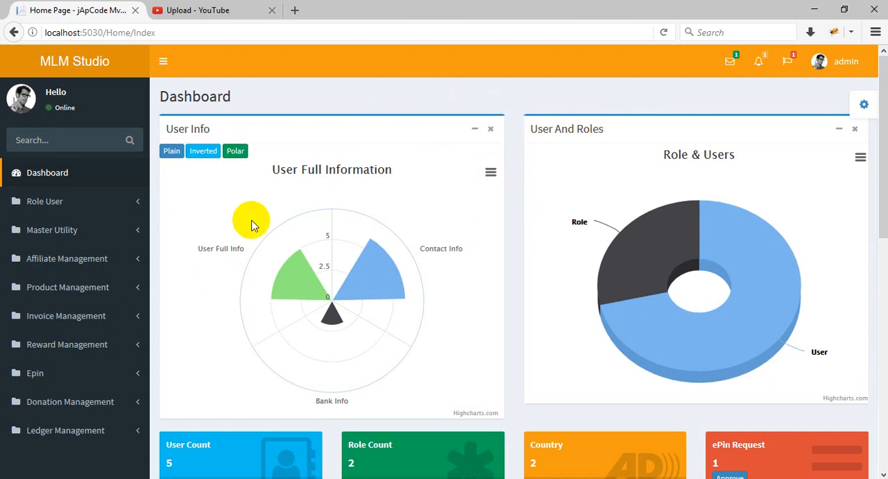
pyautogui.moveTo(302, 194)
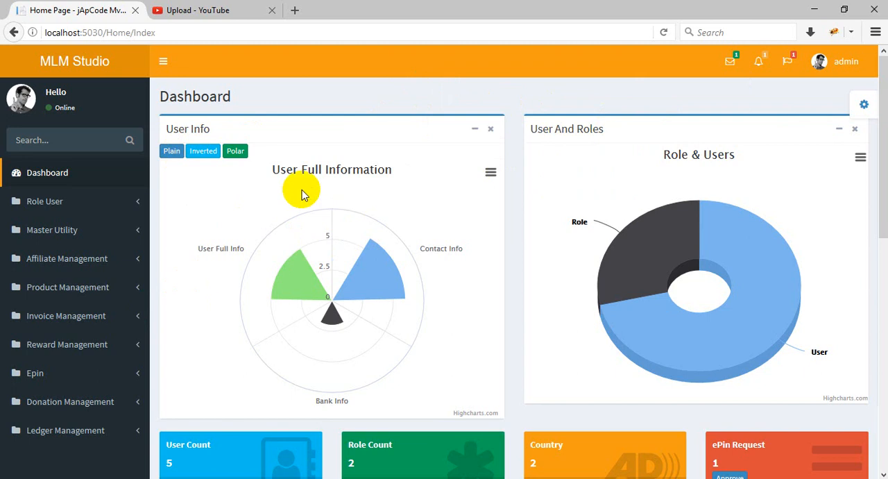
pyautogui.moveTo(156, 182)
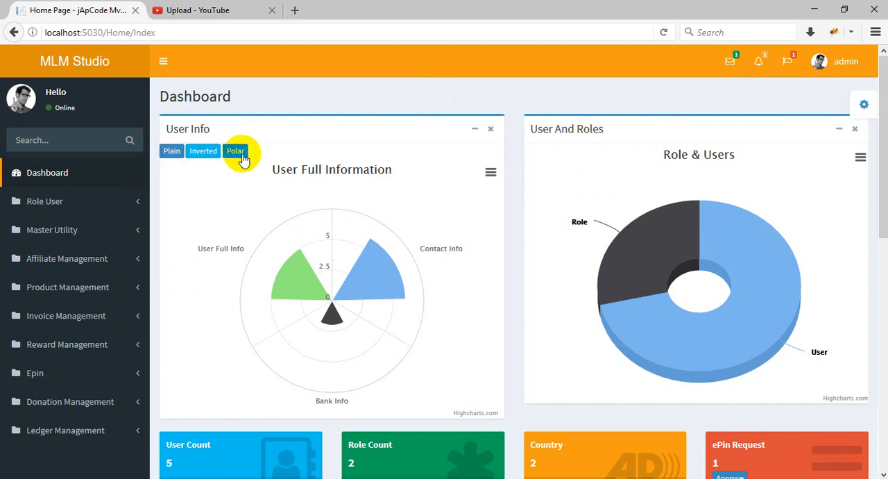
pyautogui.click(202, 151)
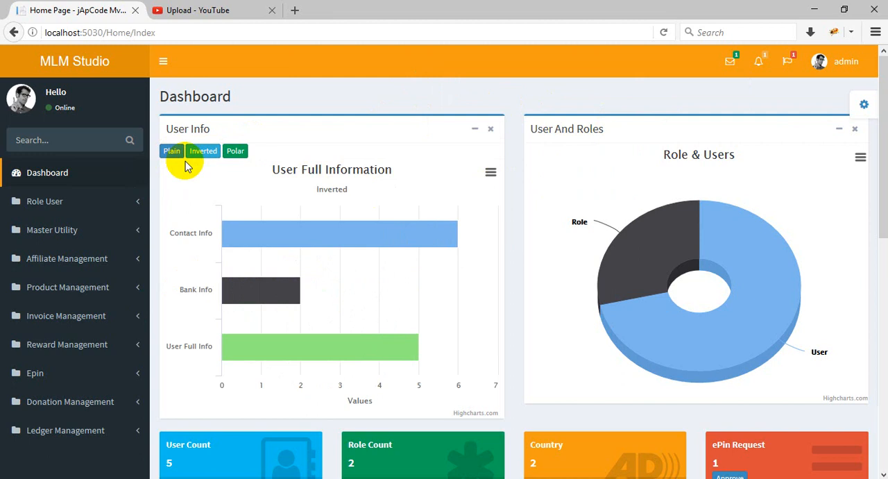
pyautogui.click(171, 150)
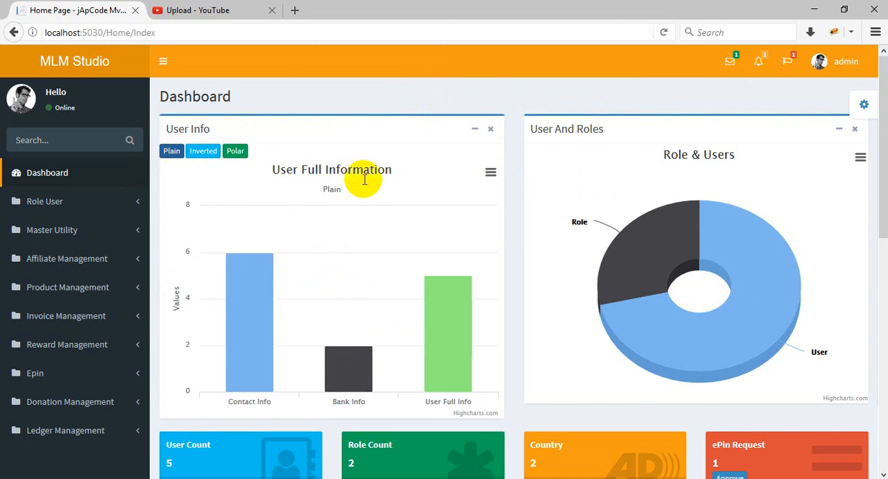
pyautogui.moveTo(421, 165)
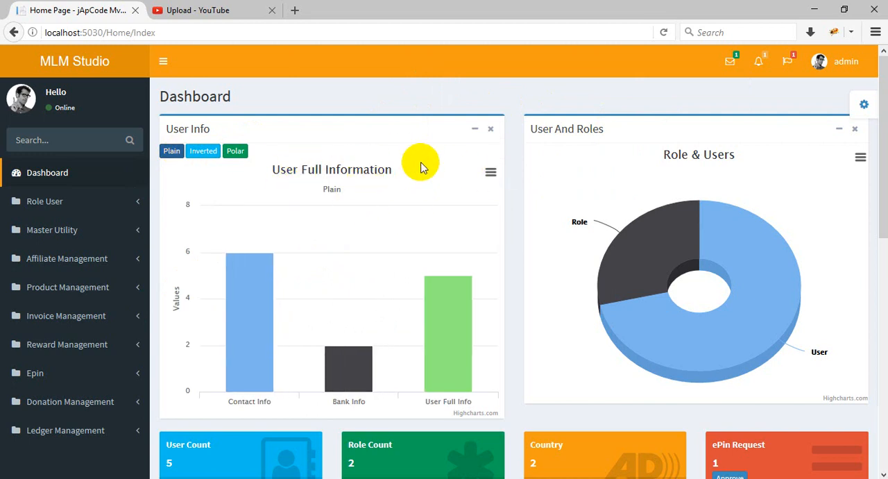
pyautogui.moveTo(670, 249)
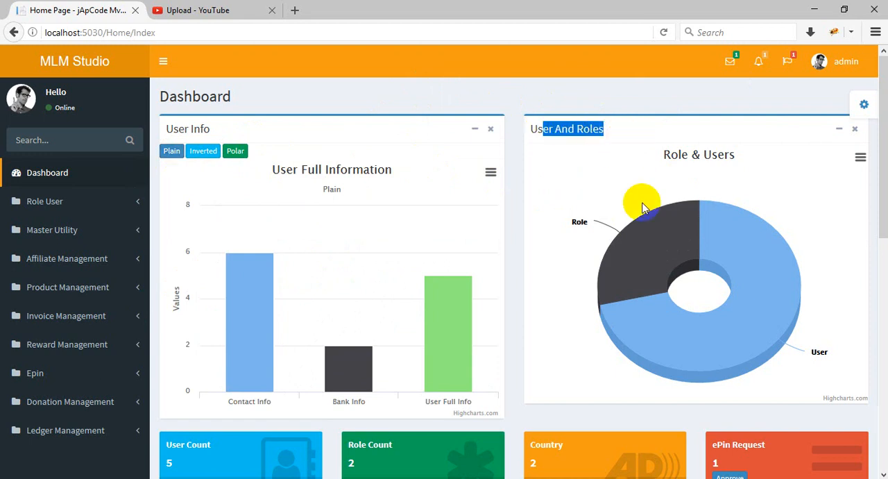
pyautogui.moveTo(639, 279)
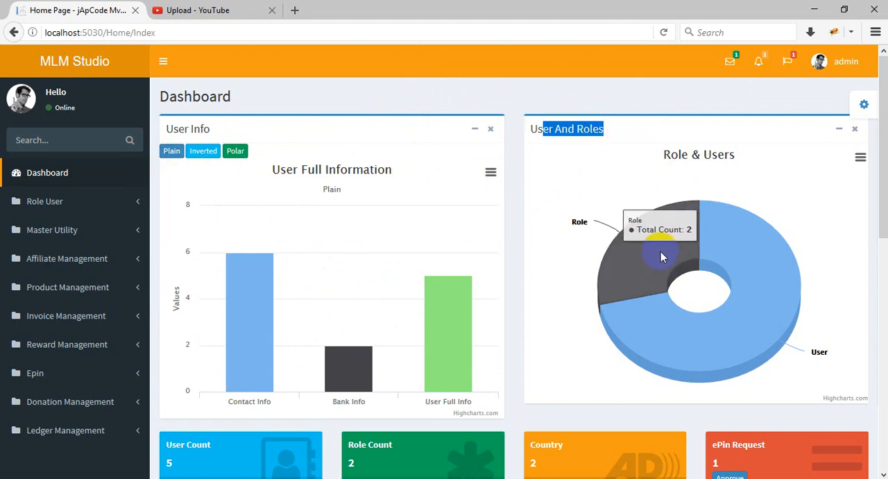
pyautogui.moveTo(741, 266)
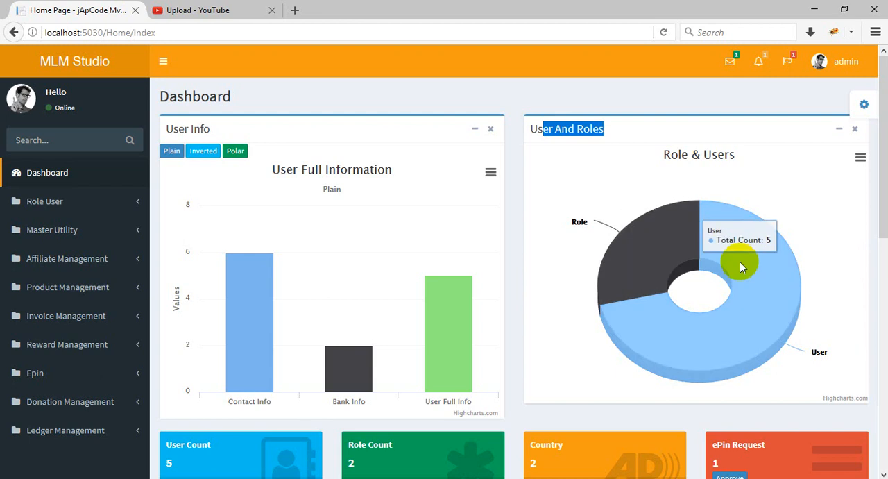
pyautogui.scroll(-3)
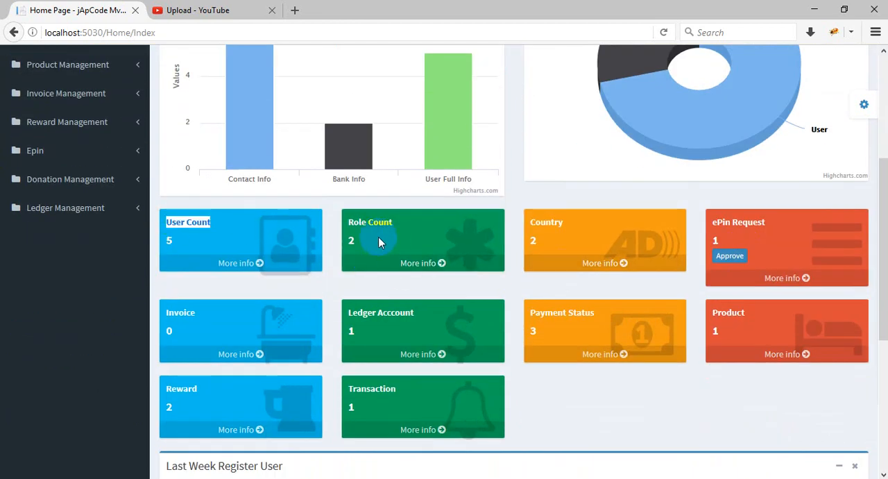
pyautogui.moveTo(631, 226)
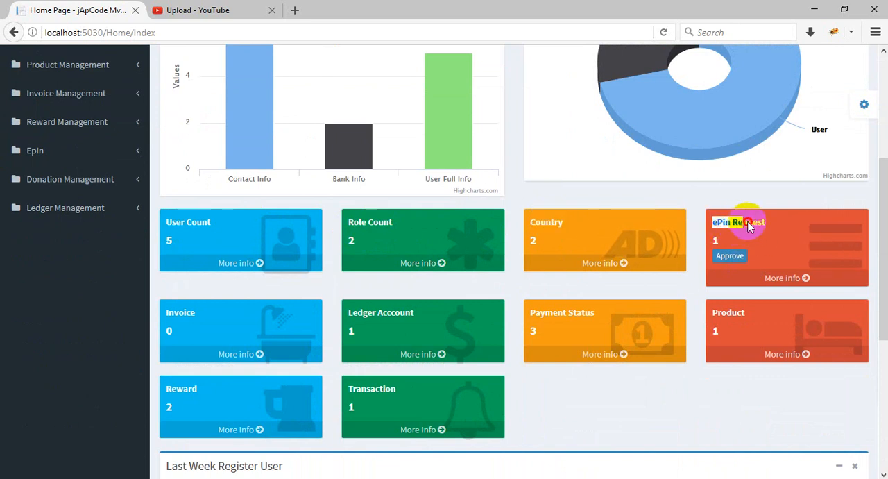
pyautogui.moveTo(777, 240)
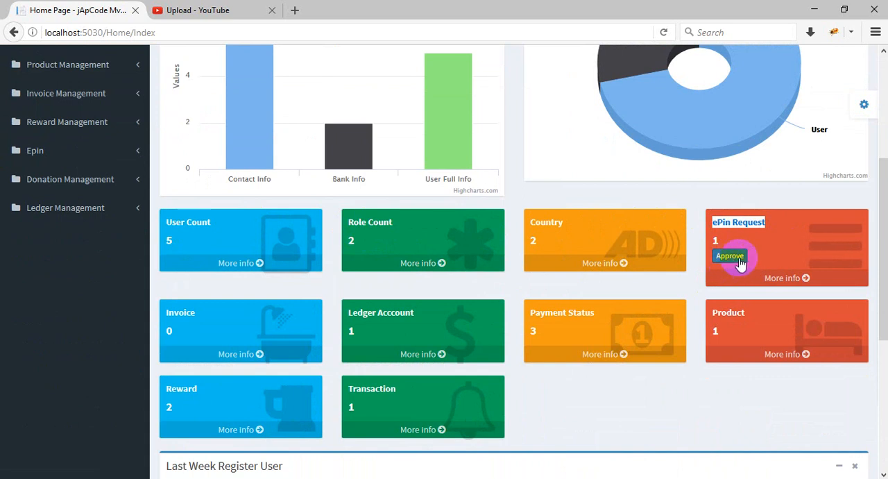
pyautogui.moveTo(630, 317)
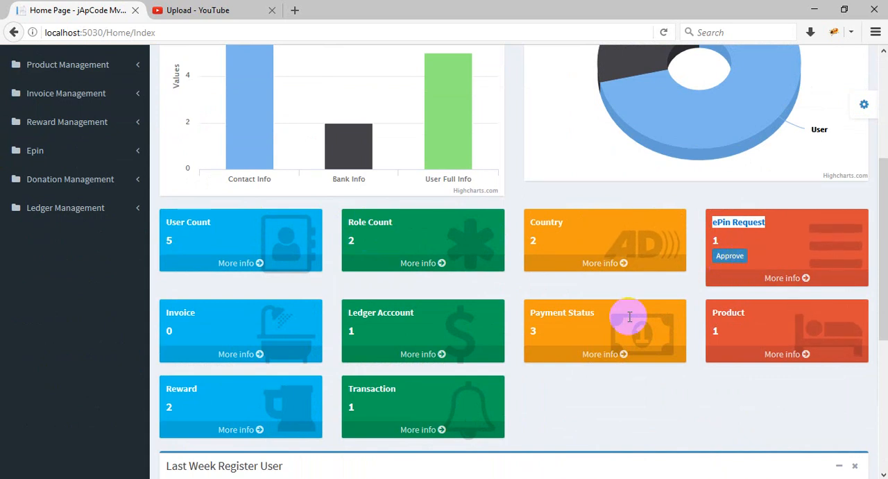
pyautogui.moveTo(295, 336)
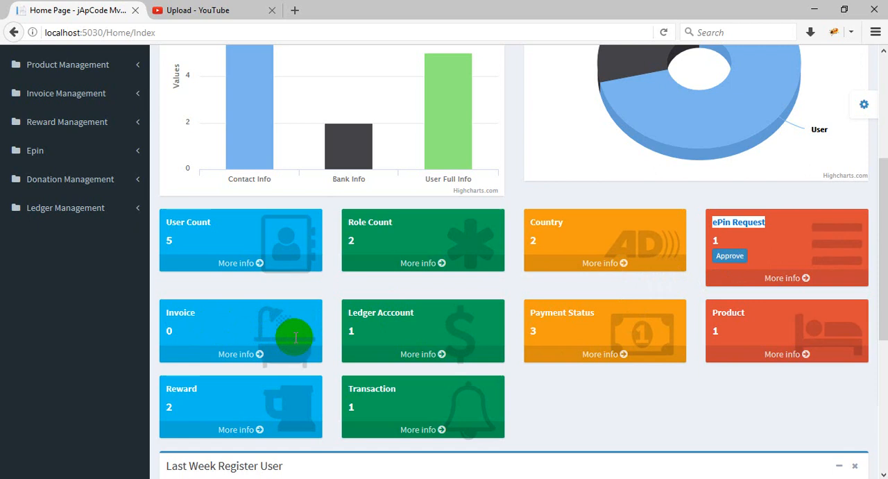
pyautogui.scroll(-3)
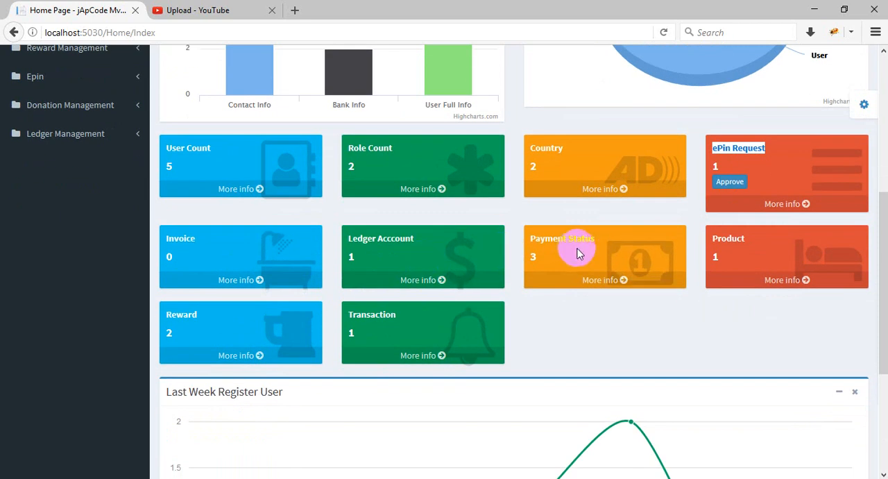
pyautogui.moveTo(271, 385)
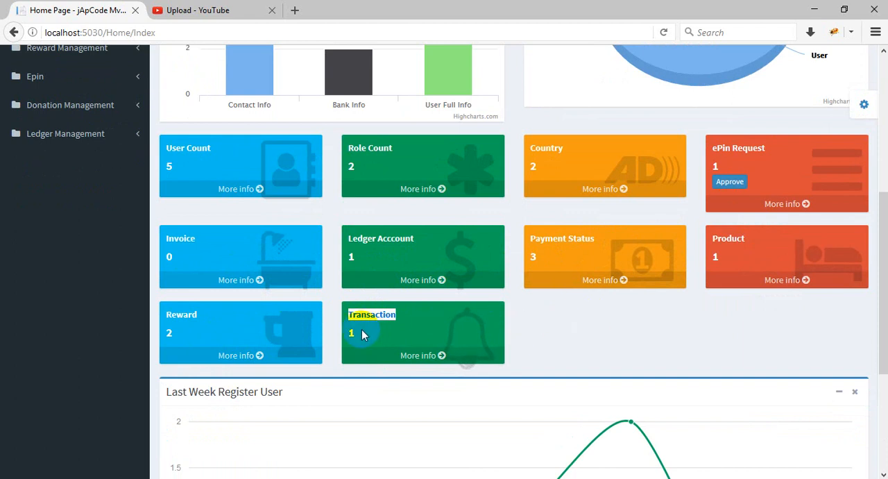
pyautogui.scroll(-3)
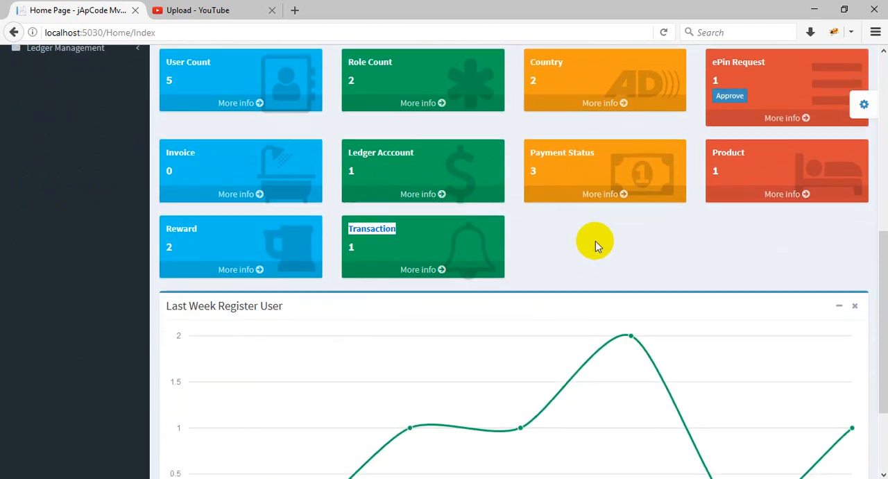
pyautogui.scroll(-3)
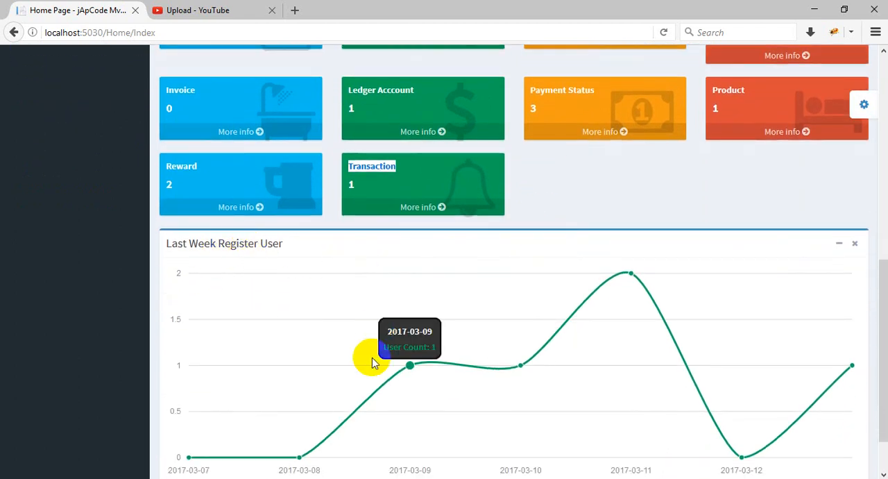
pyautogui.moveTo(189, 456)
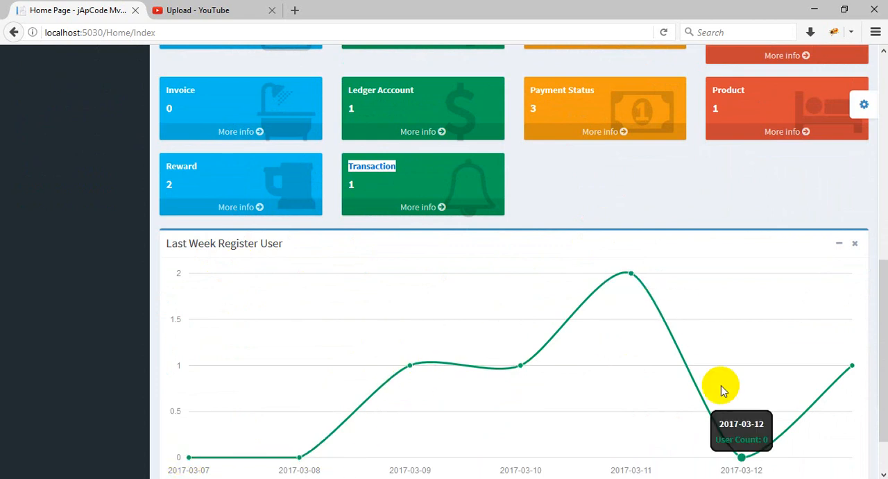
pyautogui.moveTo(630, 274)
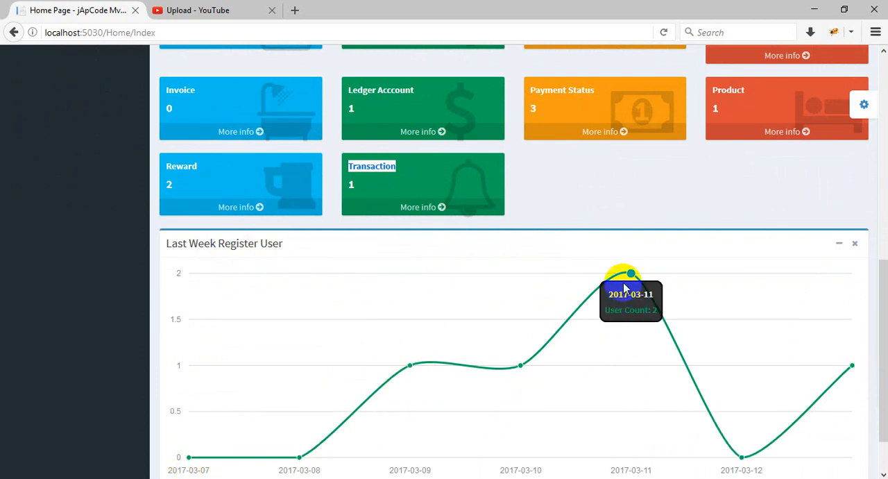
pyautogui.scroll(-3)
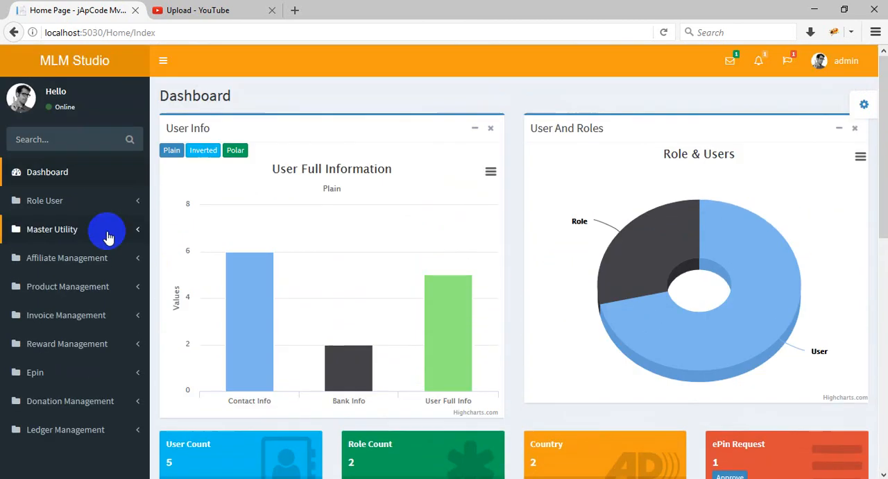
# - Open Role under Role User to list the active Admin and User roles
pyautogui.click(45, 200)
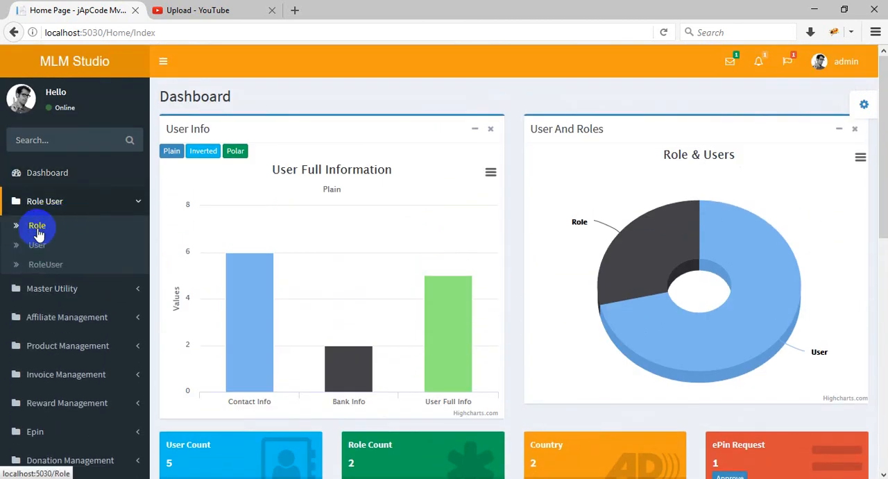
pyautogui.click(37, 225)
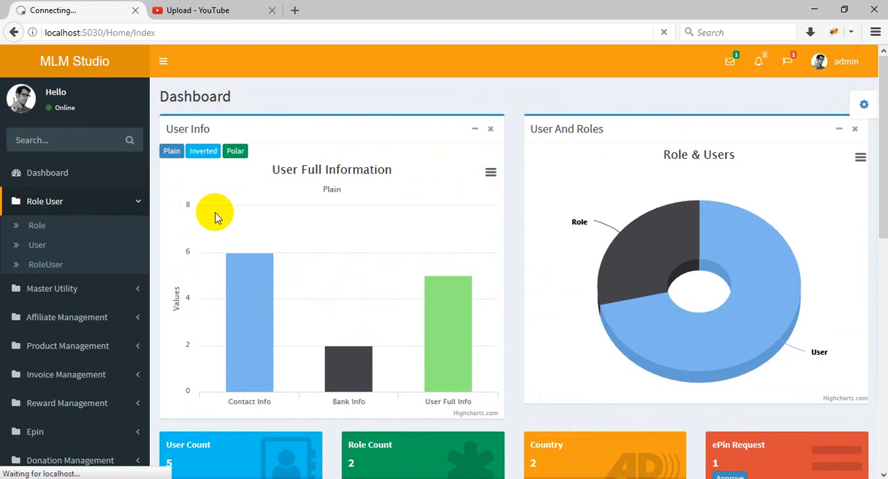
pyautogui.click(37, 225)
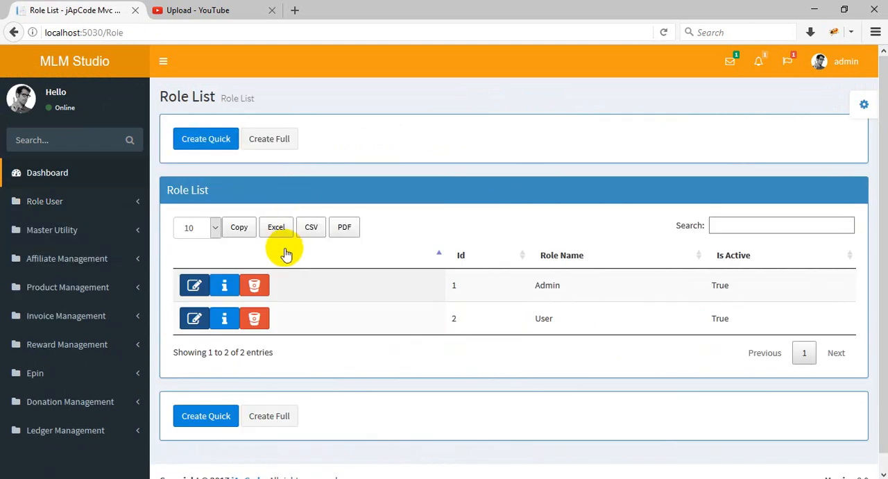
pyautogui.moveTo(83, 208)
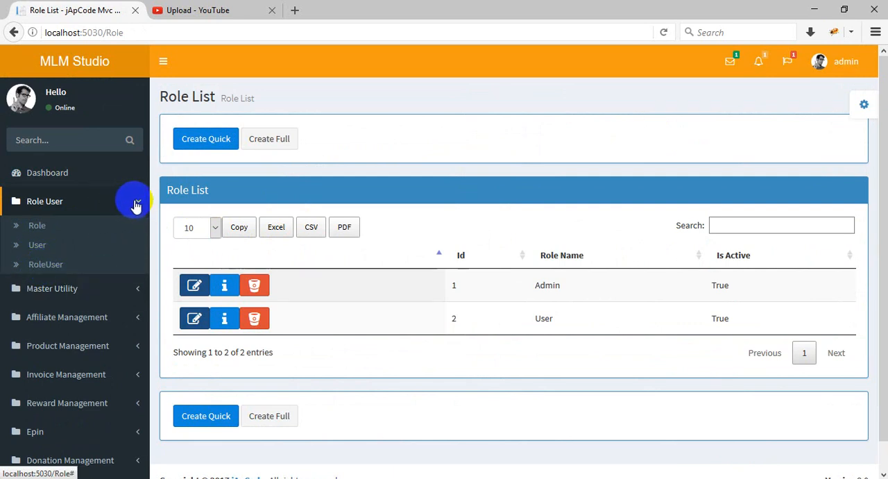
# - Collapse Role User and open Contact Type, listing Emails, Mobile and Address
pyautogui.click(52, 230)
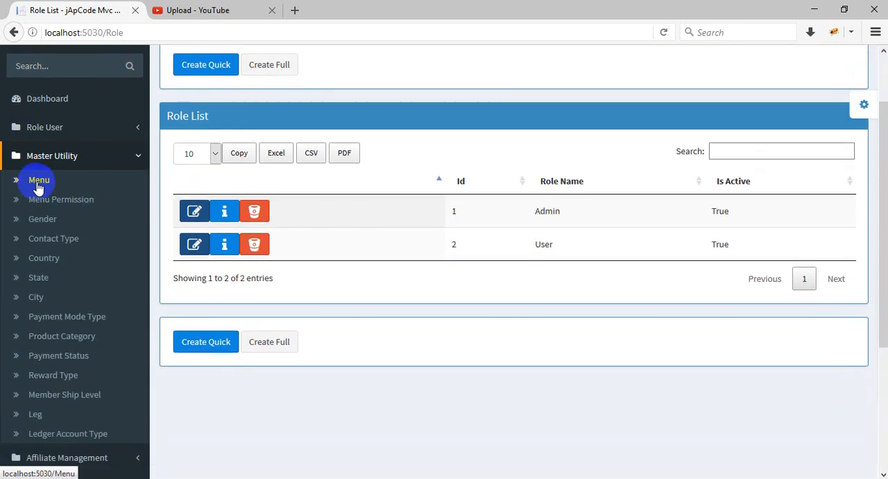
pyautogui.moveTo(44, 258)
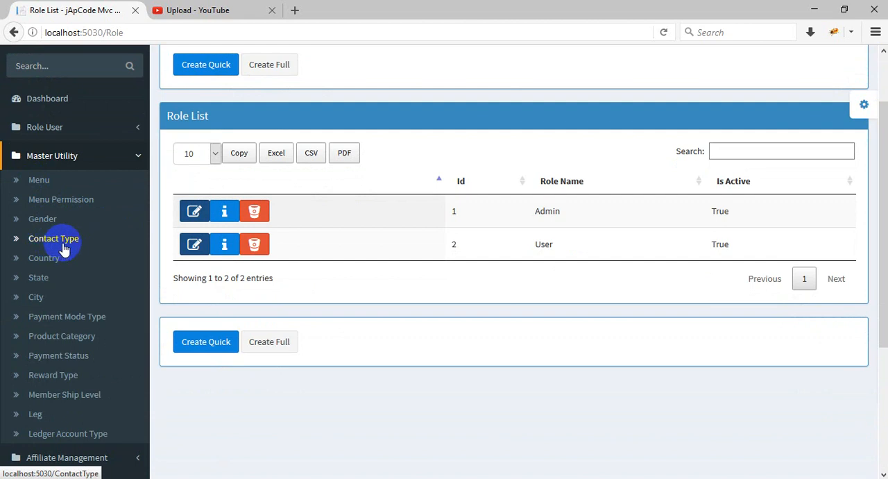
pyautogui.click(54, 238)
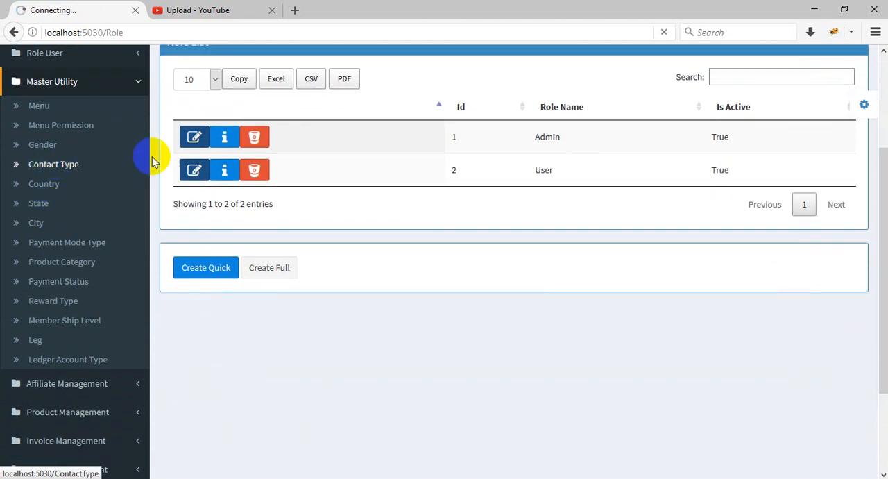
pyautogui.click(53, 164)
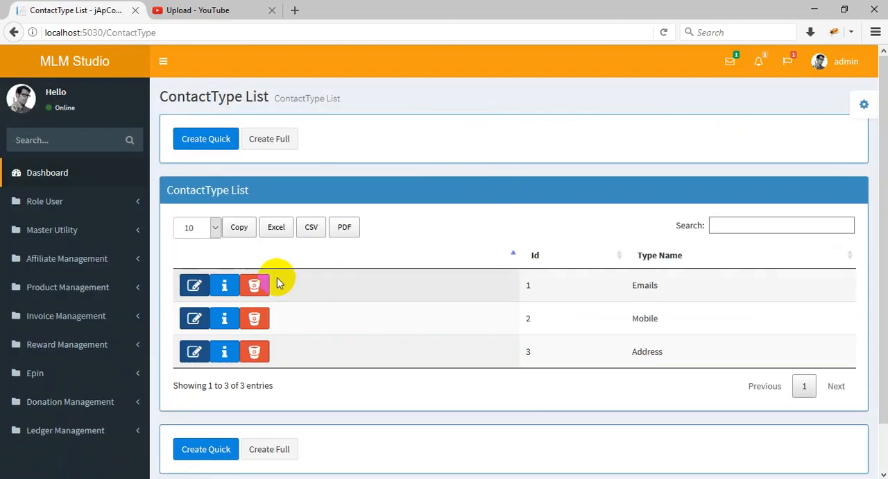
# - Expand Master Utility and open the Leg list with Left and Right
pyautogui.scroll(-3)
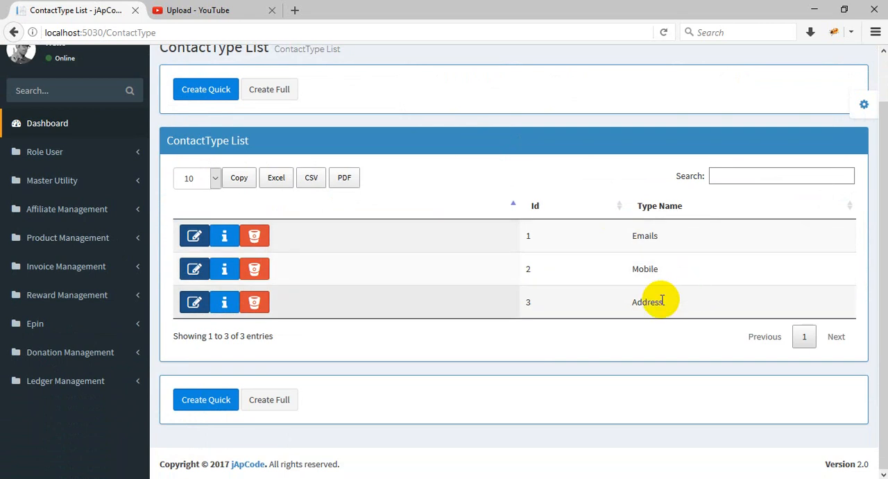
pyautogui.click(51, 180)
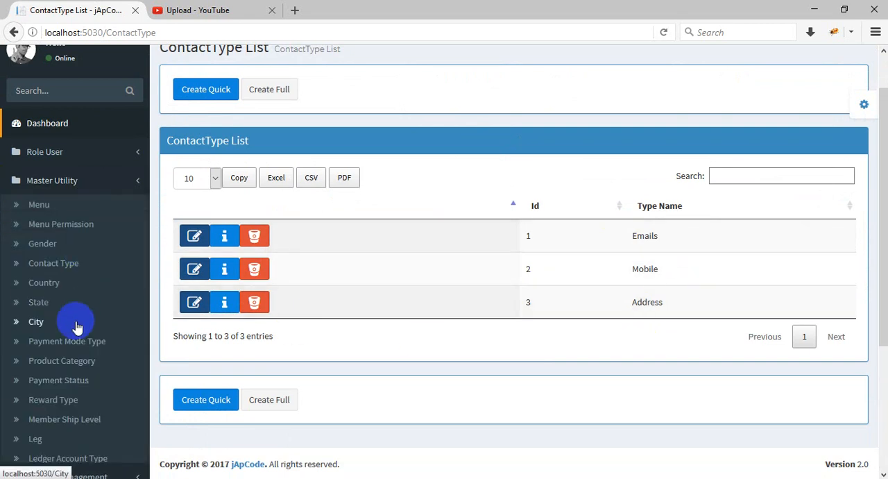
pyautogui.scroll(-3)
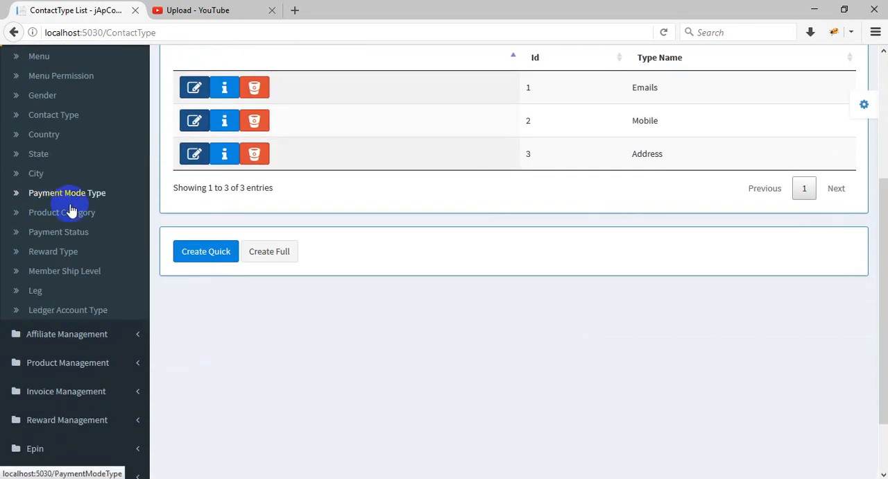
pyautogui.moveTo(62, 211)
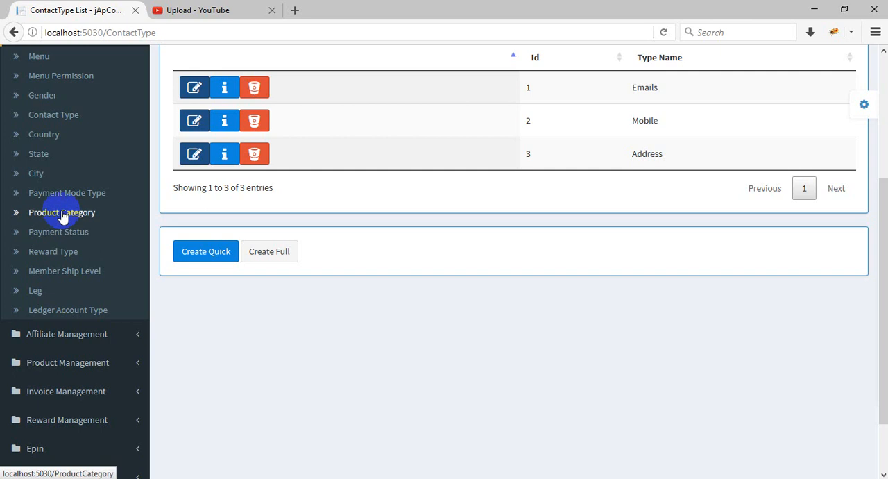
pyautogui.moveTo(59, 231)
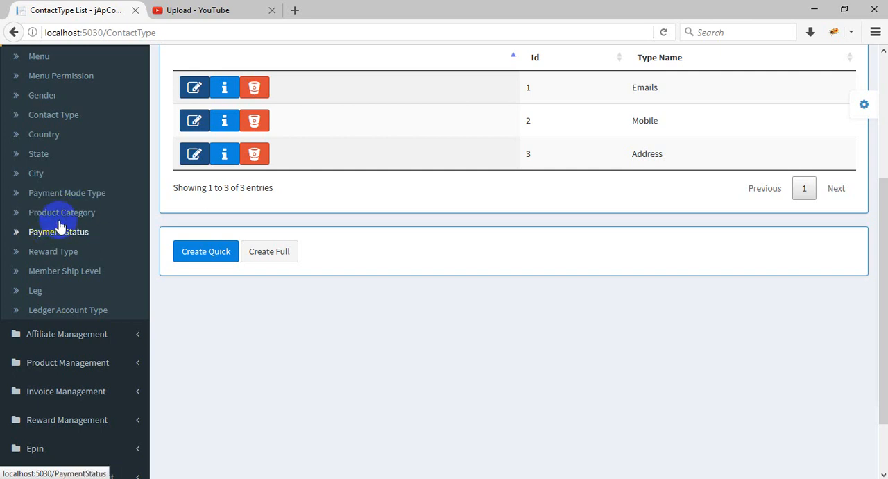
pyautogui.moveTo(52, 251)
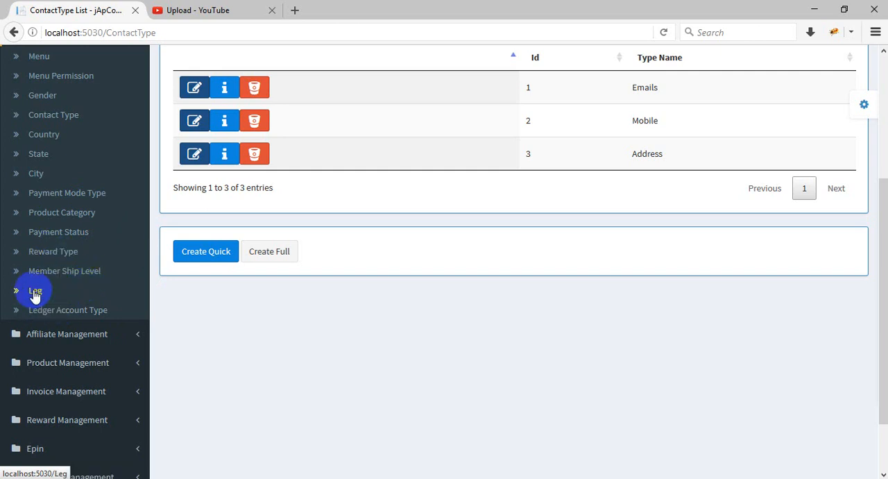
pyautogui.click(35, 290)
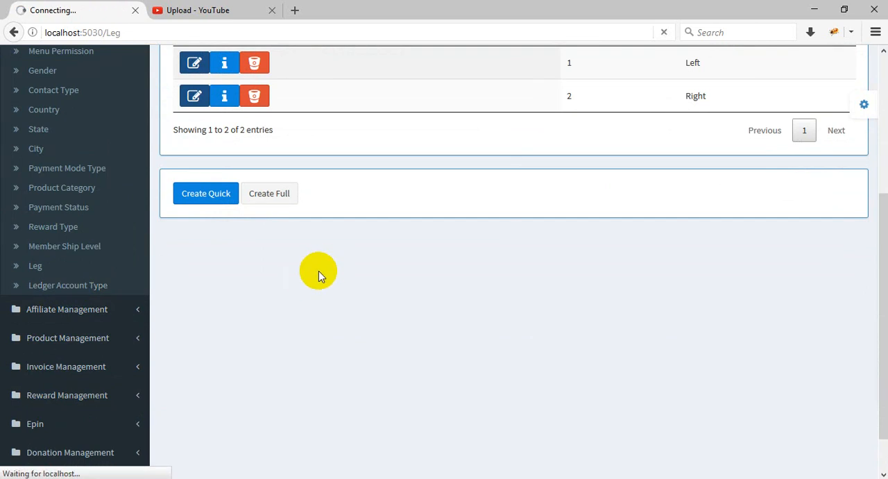
# - Select the Wallet title text and expand the Affiliate Management section
pyautogui.click(68, 285)
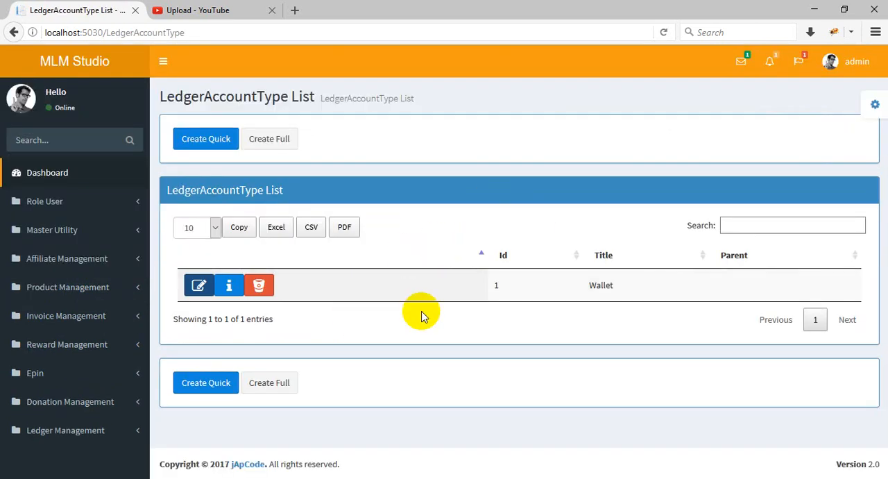
pyautogui.doubleClick(601, 286)
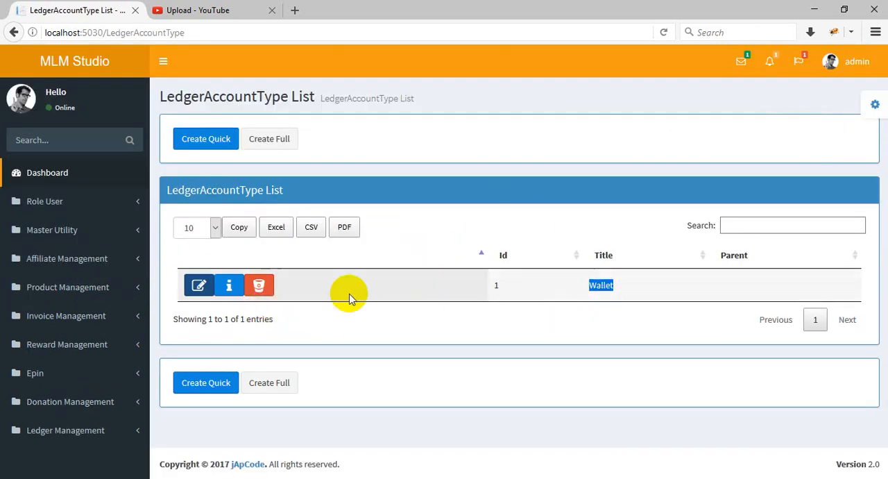
pyautogui.moveTo(67, 258)
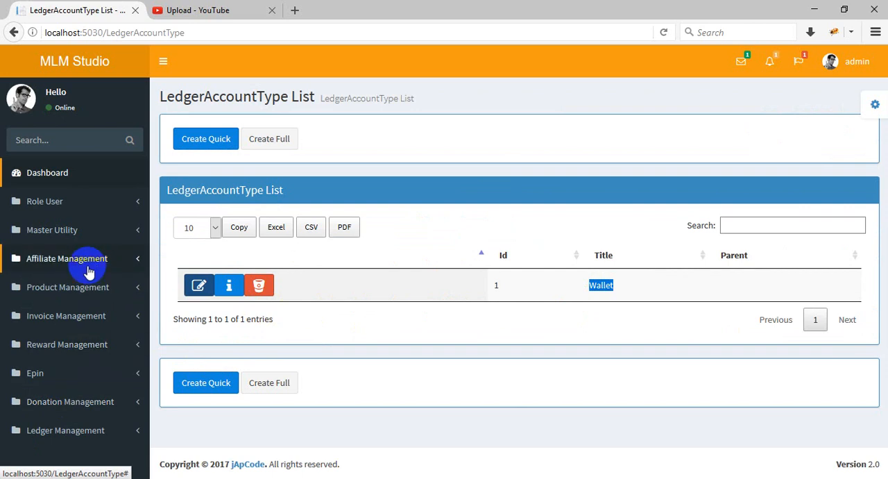
pyautogui.click(66, 258)
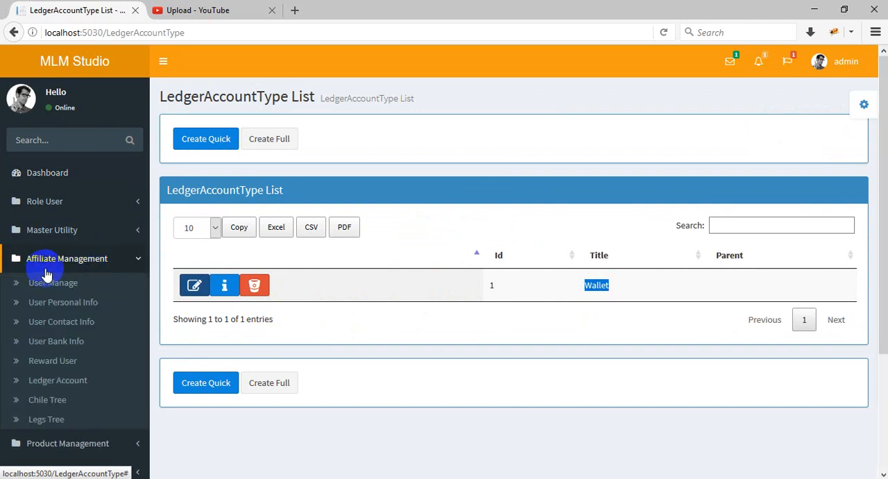
pyautogui.scroll(-3)
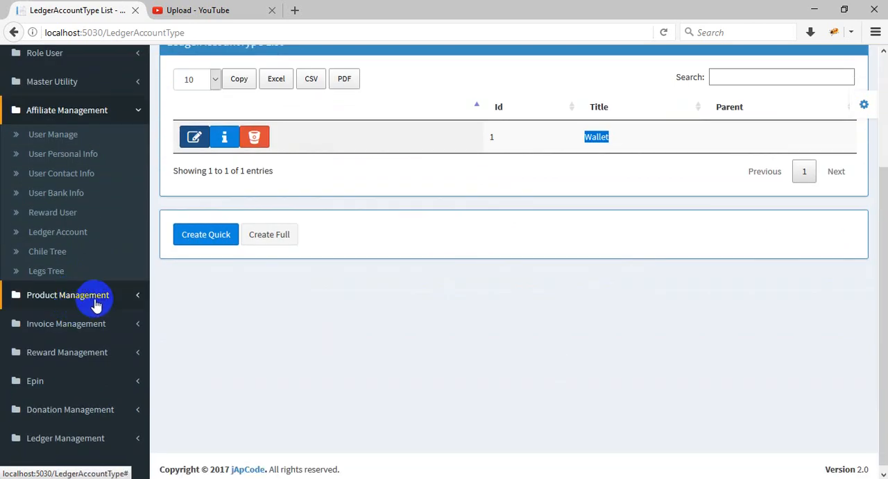
# - Open the Product List showing Juice Machine and launch Create Quick
pyautogui.click(67, 294)
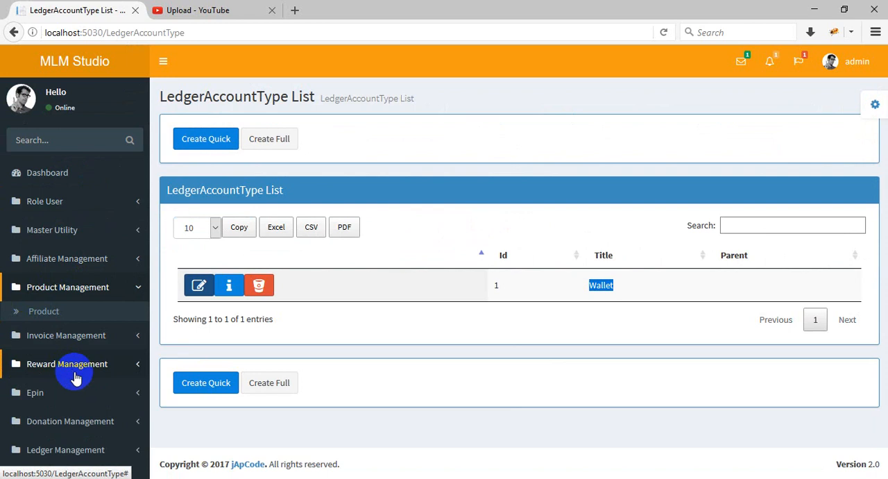
pyautogui.click(229, 285)
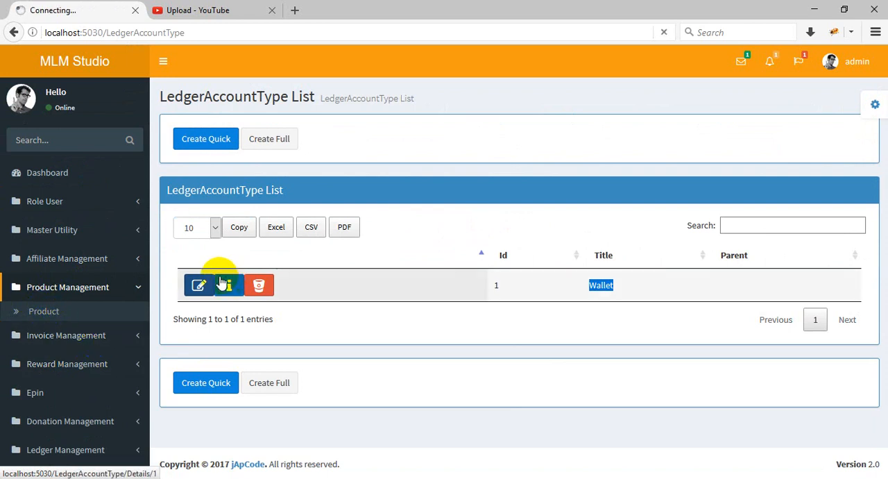
pyautogui.click(44, 311)
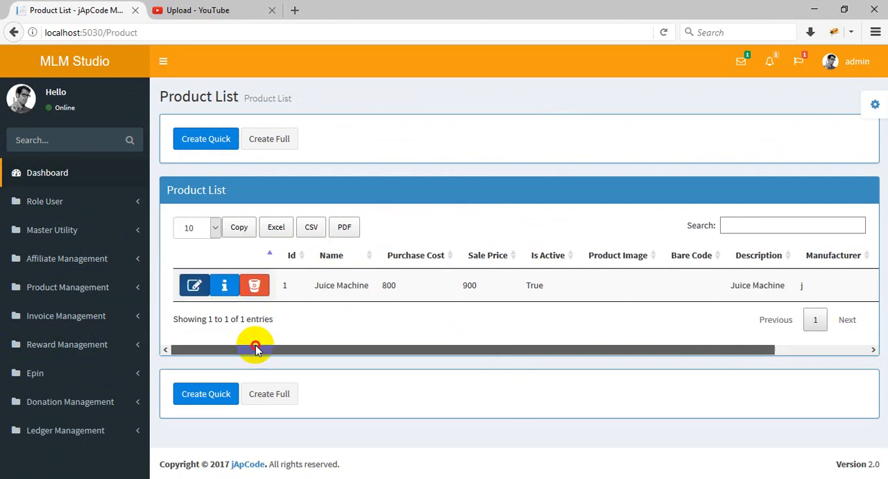
pyautogui.click(205, 138)
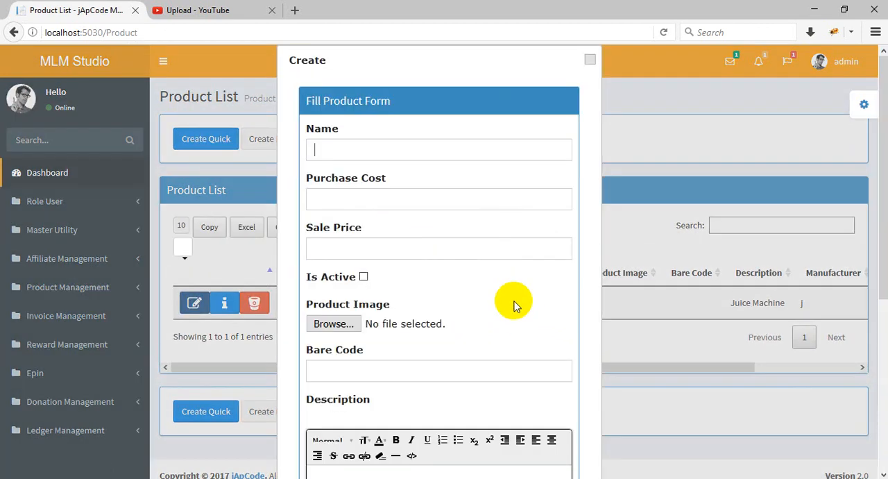
# - Scroll the product form, open and dismiss Product Category, then go Back to List
pyautogui.scroll(-3)
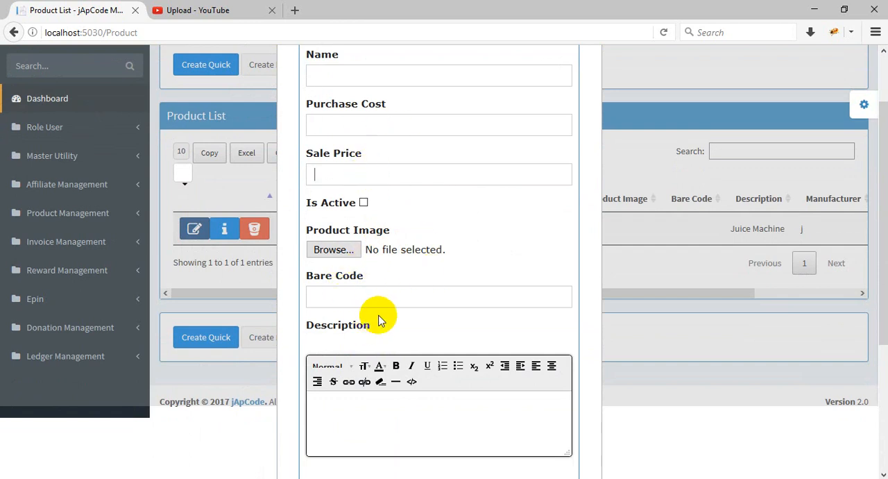
pyautogui.scroll(-3)
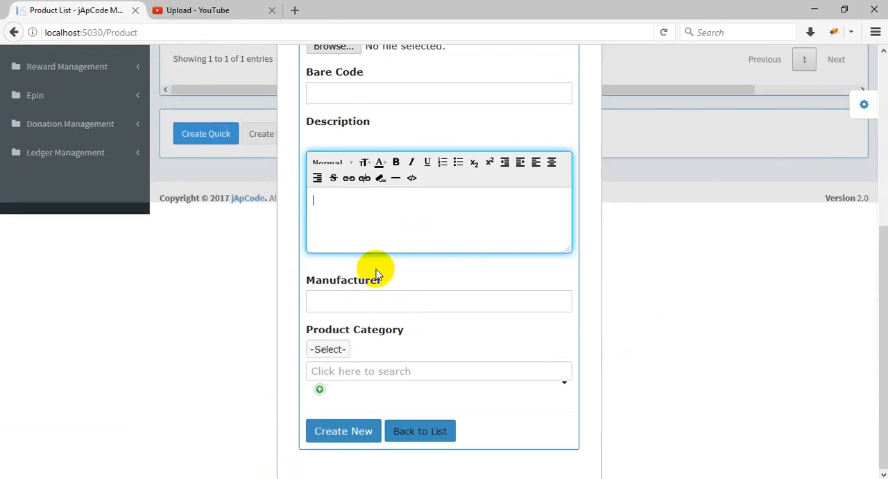
pyautogui.click(328, 349)
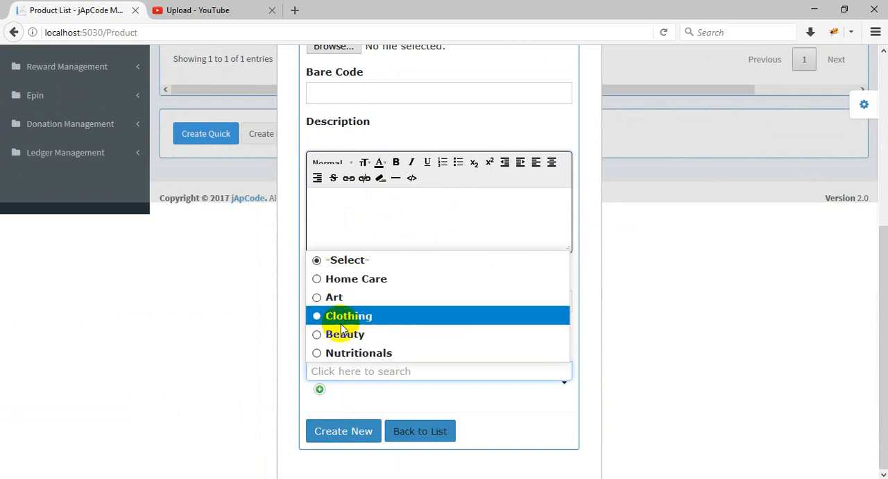
pyautogui.click(348, 316)
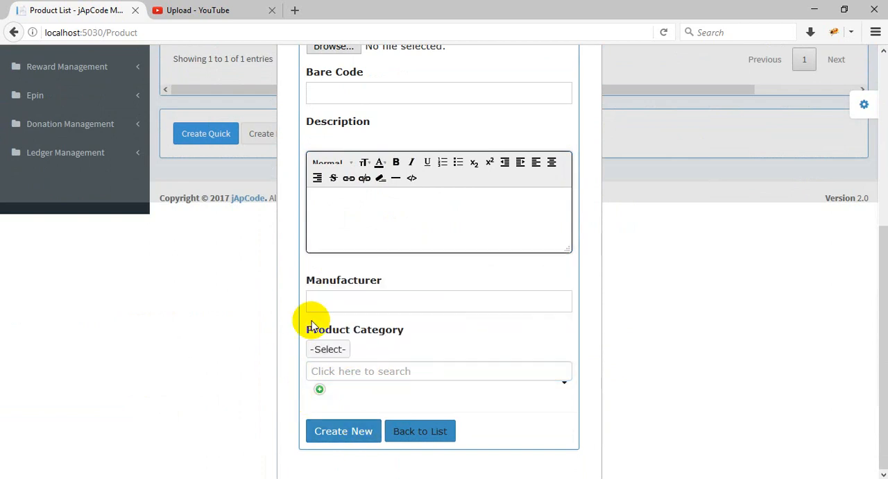
pyautogui.click(420, 431)
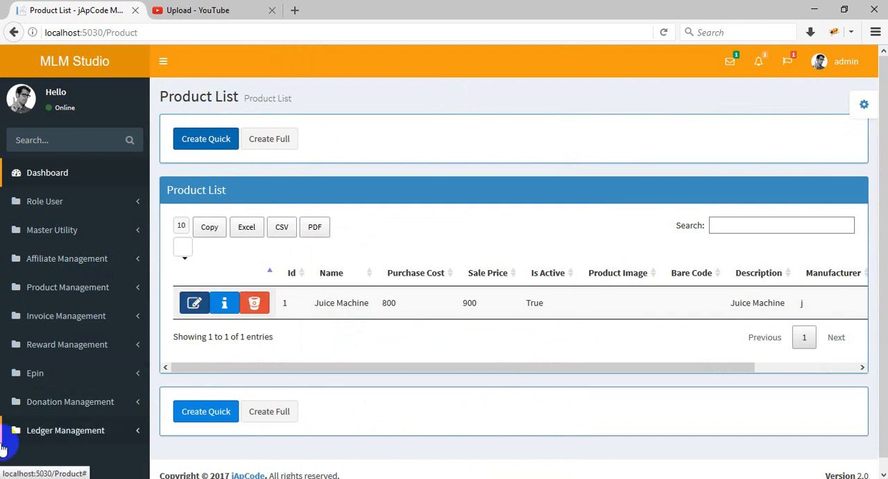
pyautogui.moveTo(82, 344)
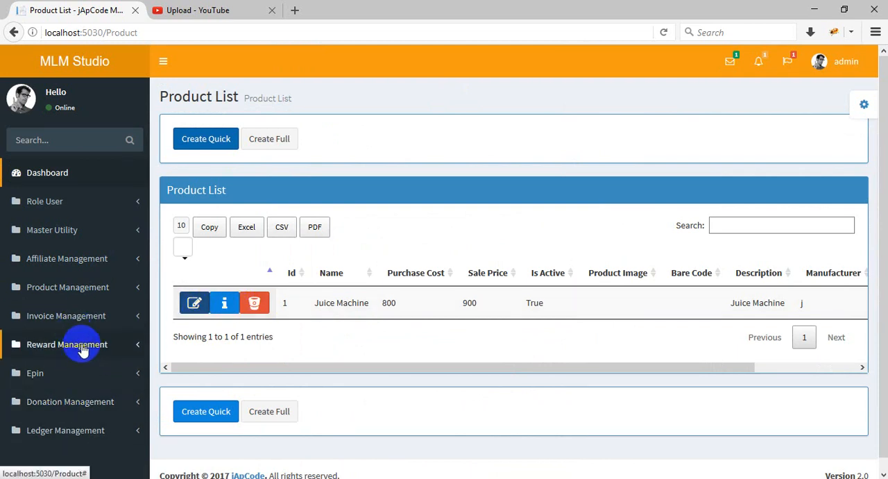
# - Open the empty Invoice List from Invoice Management and expand Reward Management
pyautogui.click(66, 315)
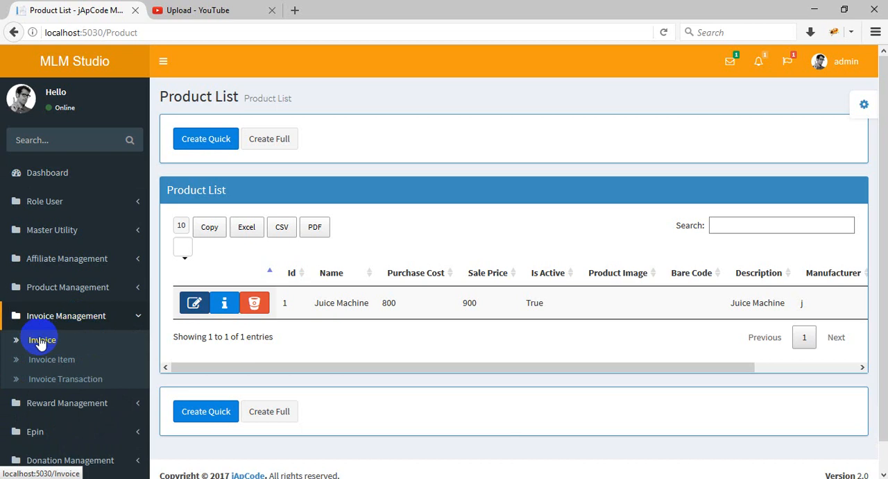
pyautogui.click(42, 339)
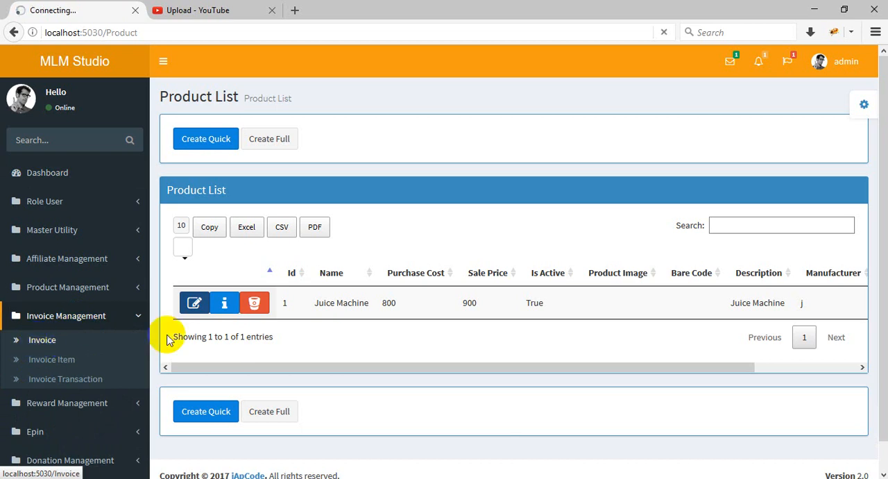
pyautogui.click(41, 339)
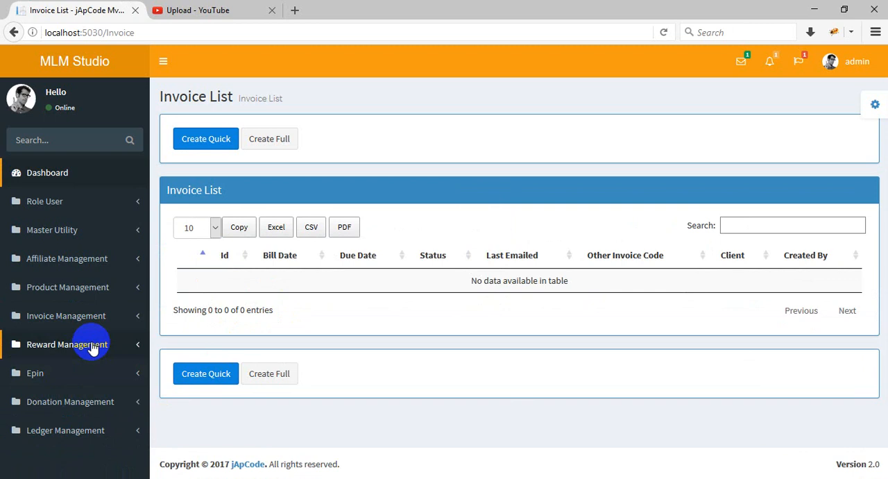
pyautogui.click(67, 344)
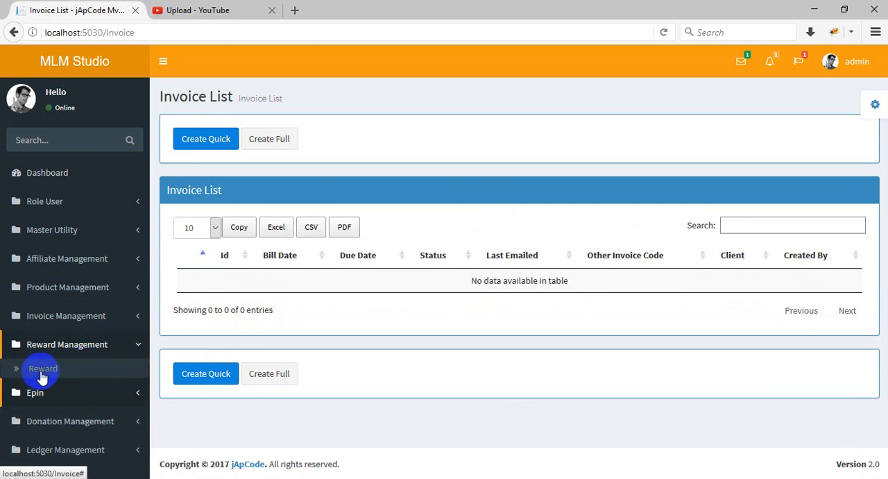
# - View the Reward List with Car and Bike, then open the ePinCode List
pyautogui.click(42, 368)
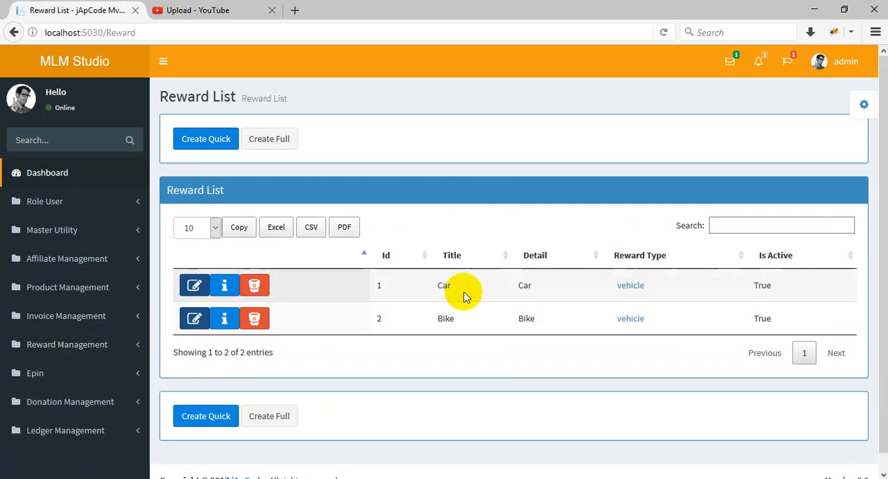
pyautogui.moveTo(545, 322)
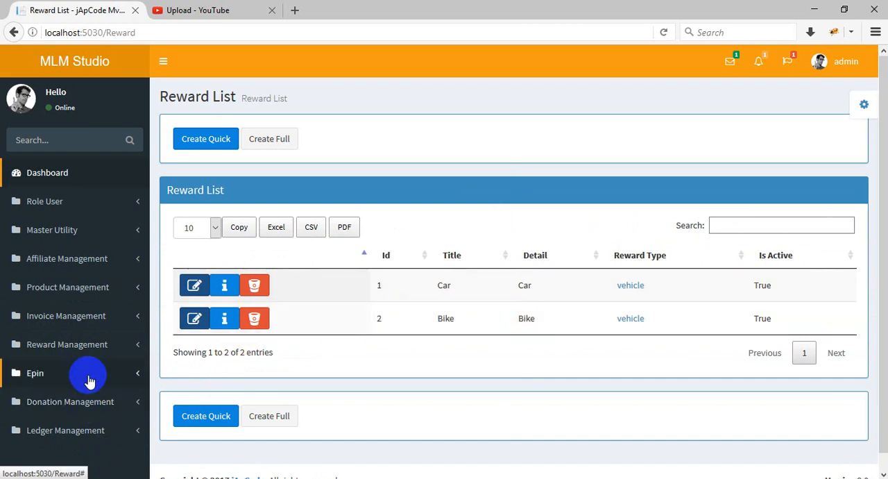
pyautogui.click(34, 373)
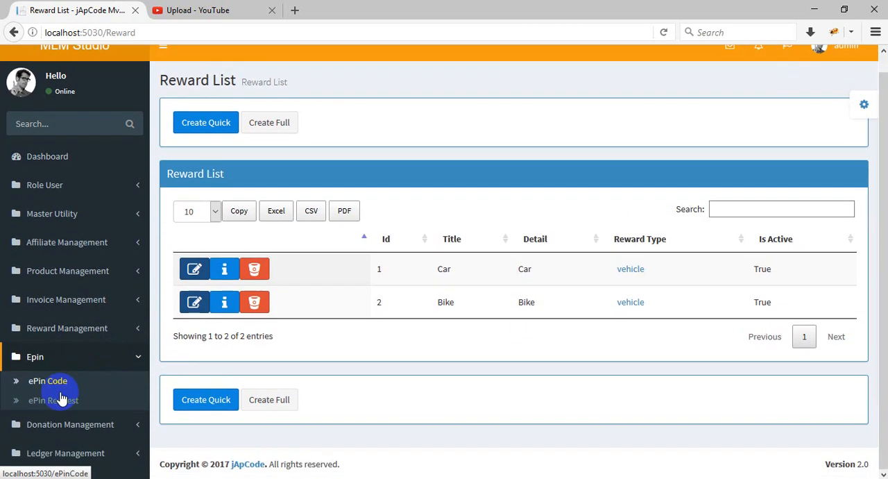
pyautogui.click(47, 380)
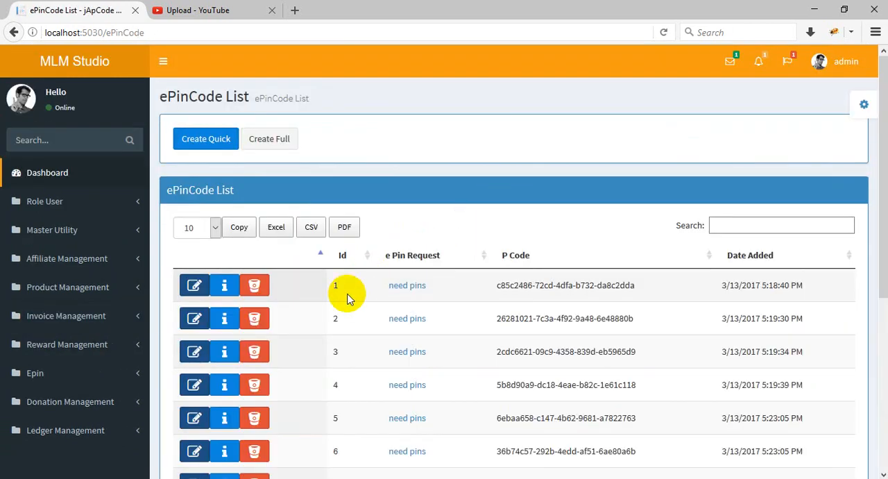
# - Scroll the ePin codes, open the empty DonationRequest List, then the ledger Transaction List
pyautogui.scroll(-3)
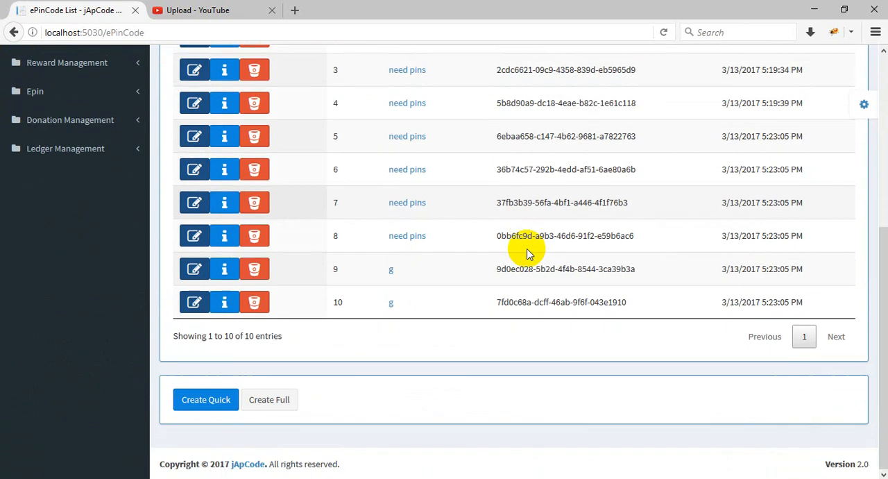
pyautogui.moveTo(519, 199)
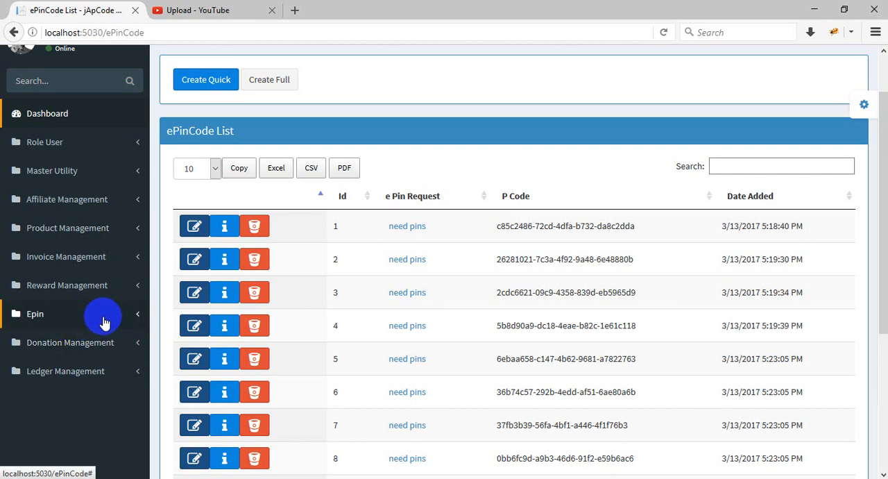
pyautogui.click(35, 313)
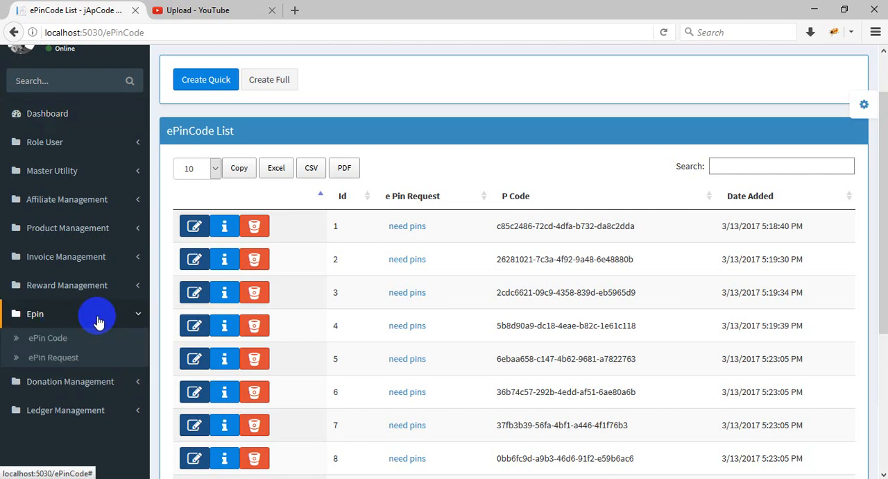
pyautogui.click(69, 342)
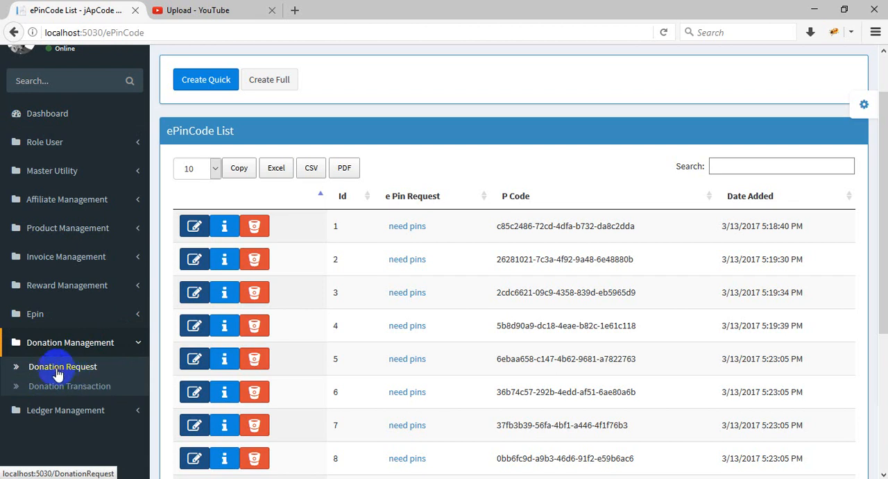
pyautogui.click(62, 366)
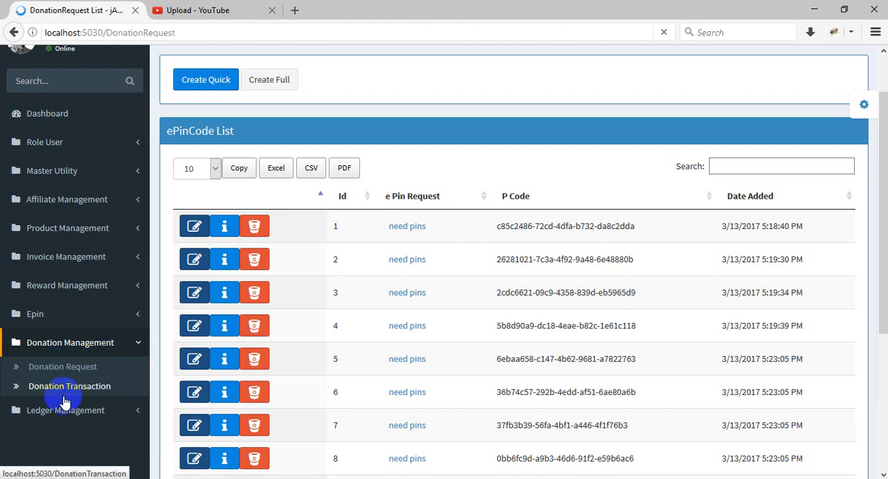
pyautogui.click(62, 366)
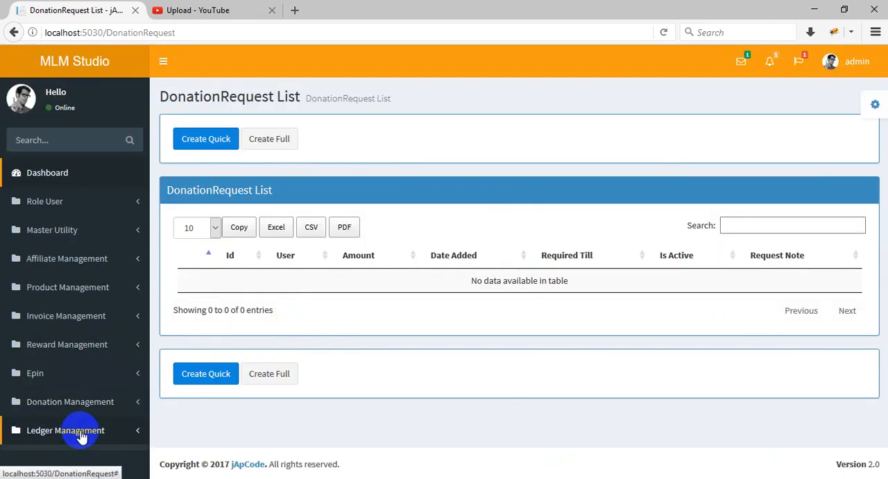
pyautogui.click(65, 429)
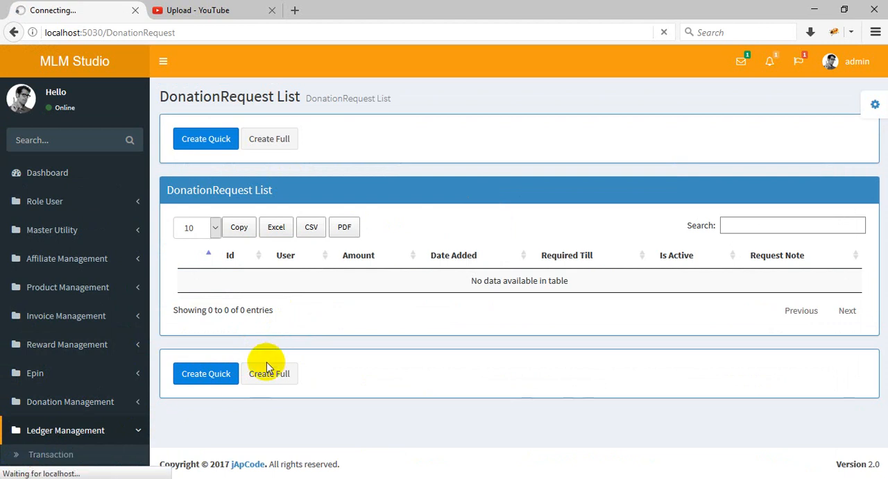
pyautogui.click(51, 454)
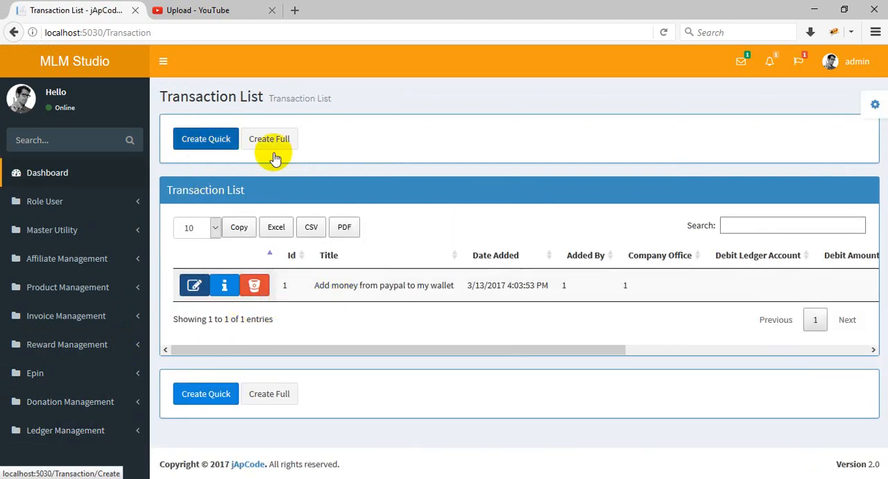
# - Open a blank Create Full transaction form, scroll through it, and close it unsaved
pyautogui.click(269, 138)
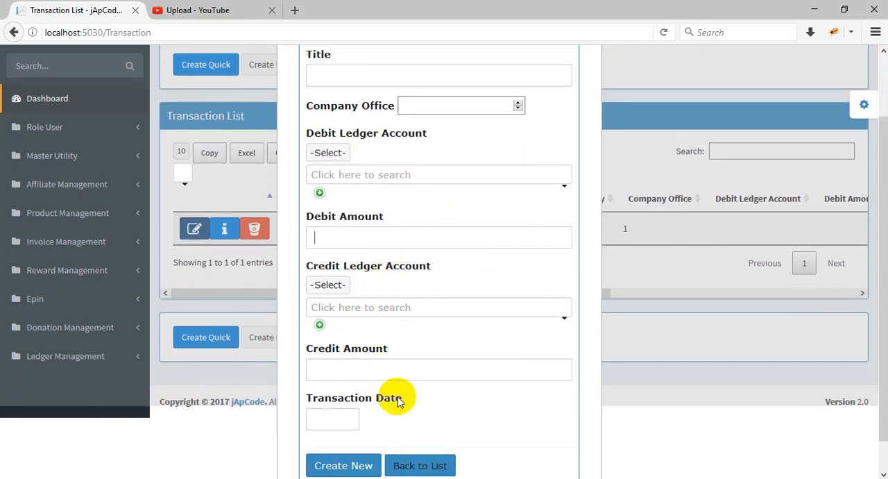
pyautogui.click(332, 419)
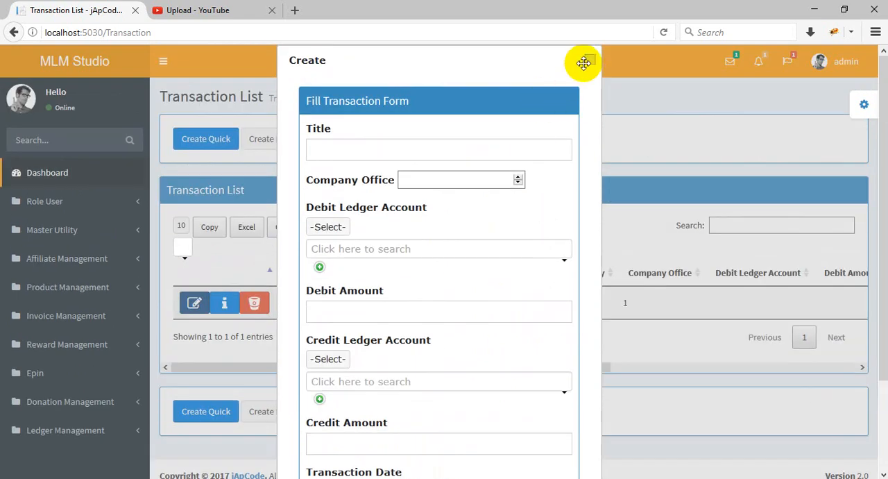
pyautogui.click(583, 62)
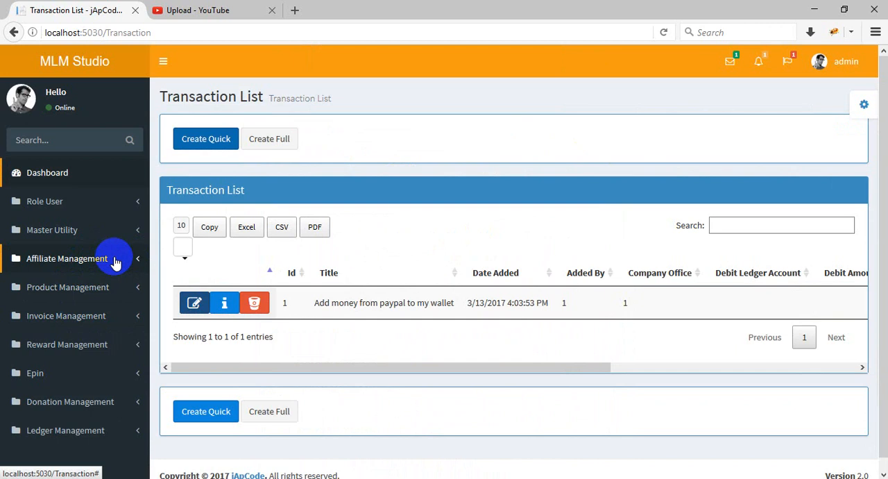
# - Open User Manage to list admin and Users 2–5 with their parents and legs
pyautogui.click(67, 258)
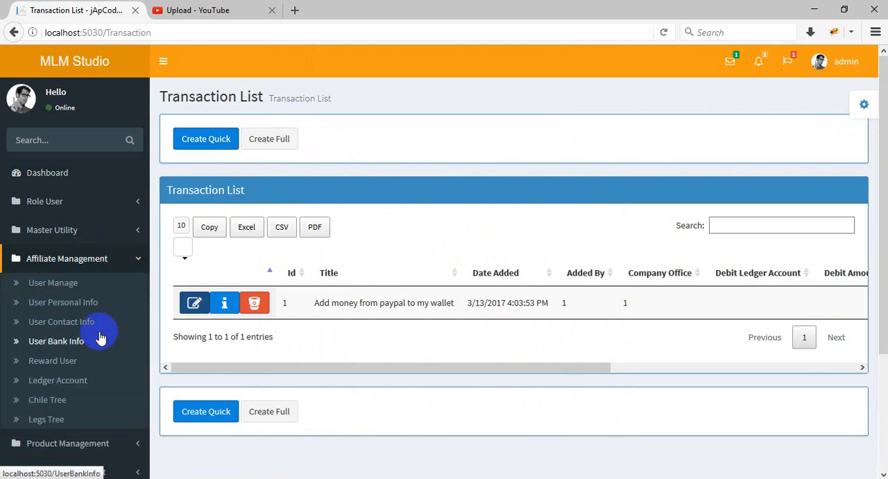
pyautogui.scroll(-3)
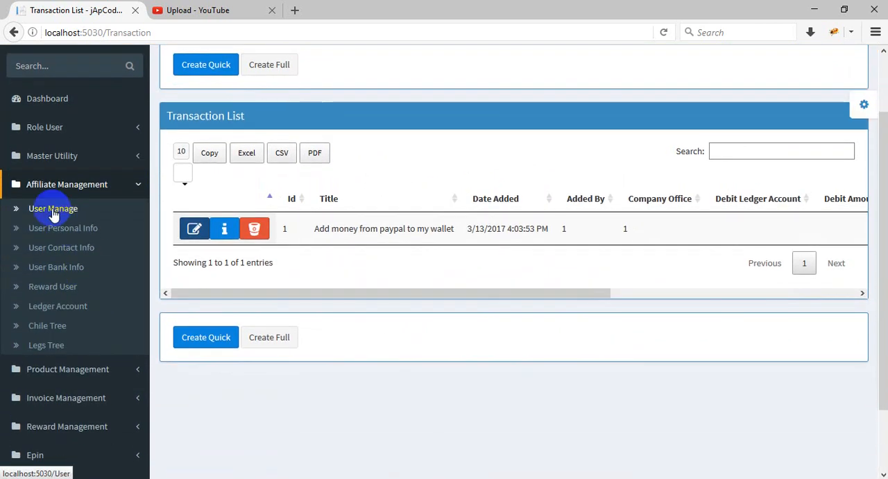
pyautogui.click(53, 208)
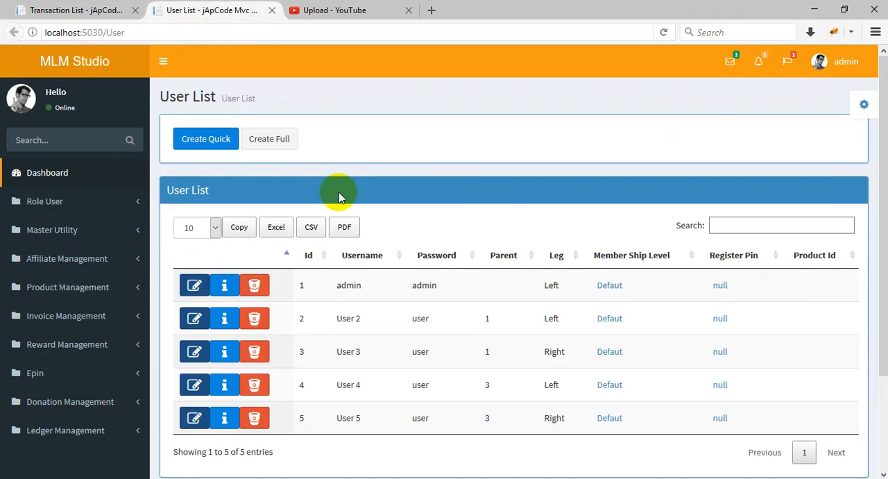
pyautogui.scroll(-3)
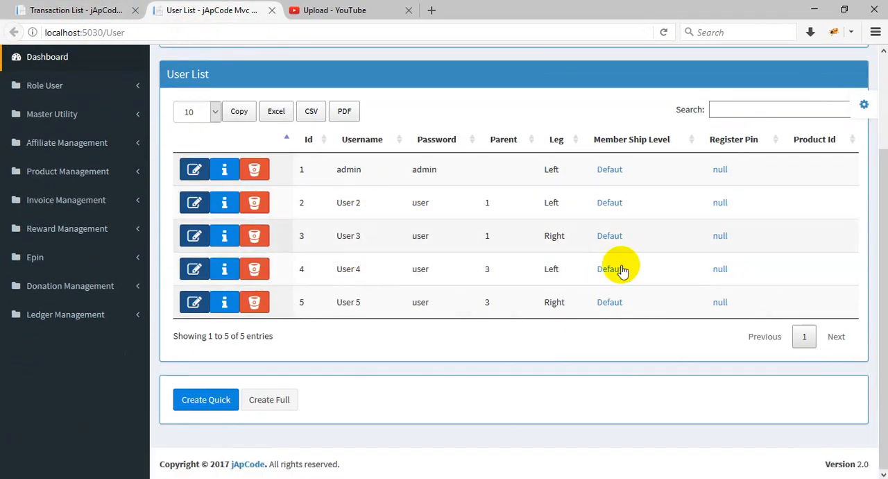
pyautogui.moveTo(666, 205)
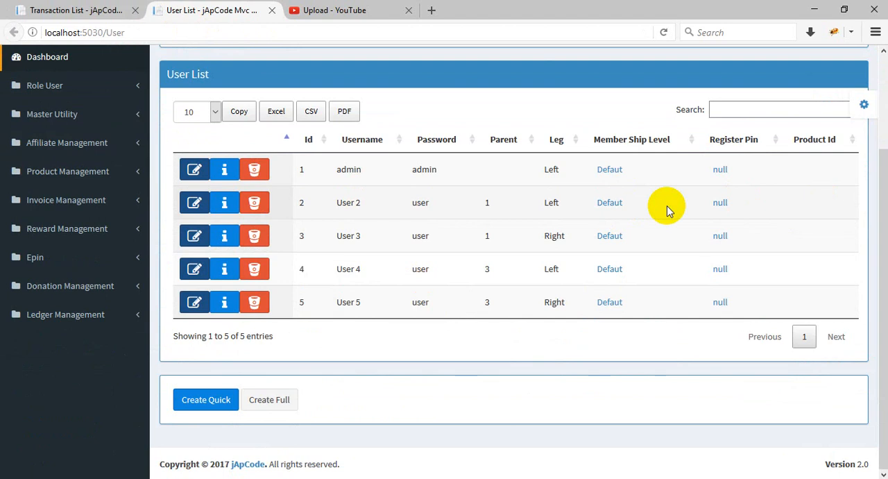
pyautogui.moveTo(399, 243)
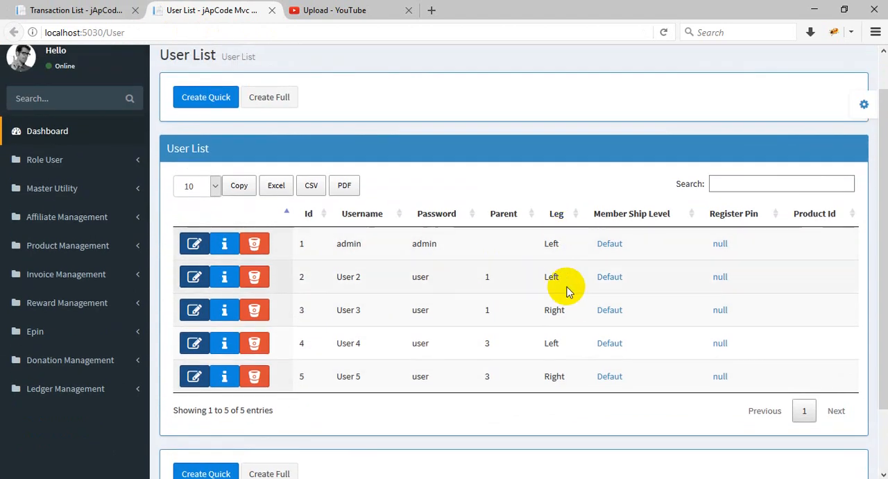
pyautogui.moveTo(261, 148)
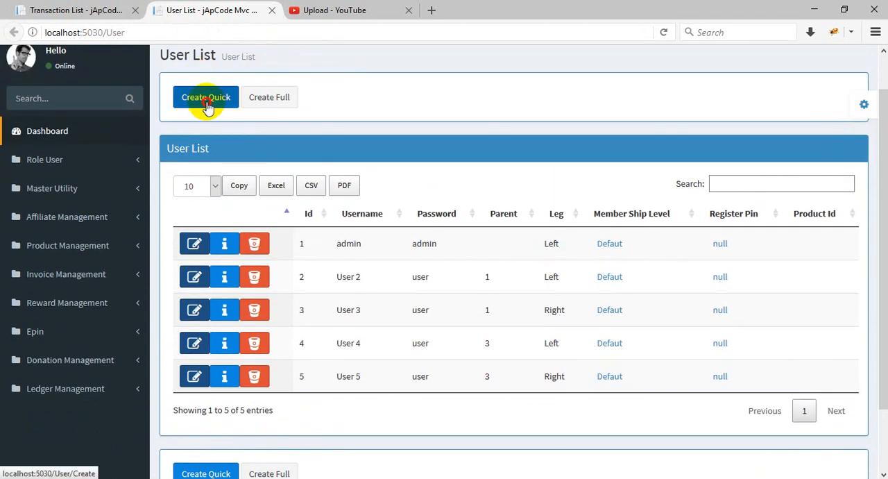
# - Quick-create 'New user' with parent User 5, Left leg and Gold membership
pyautogui.click(206, 97)
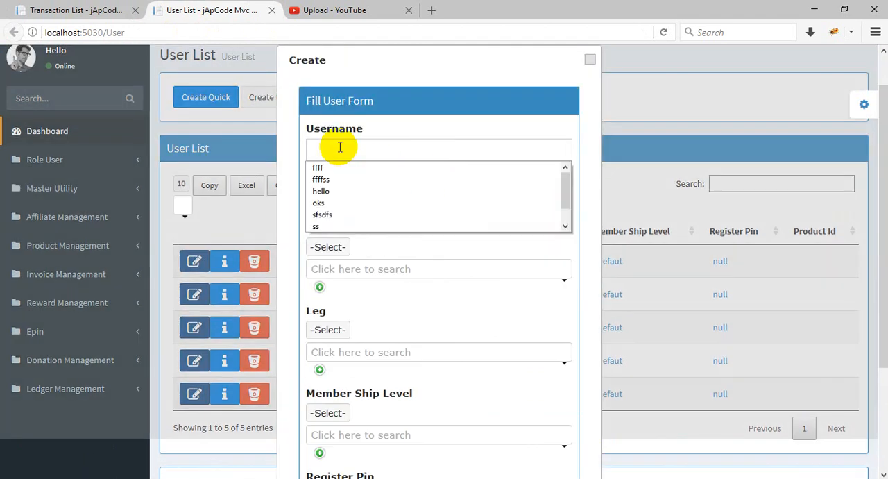
pyautogui.click(340, 148)
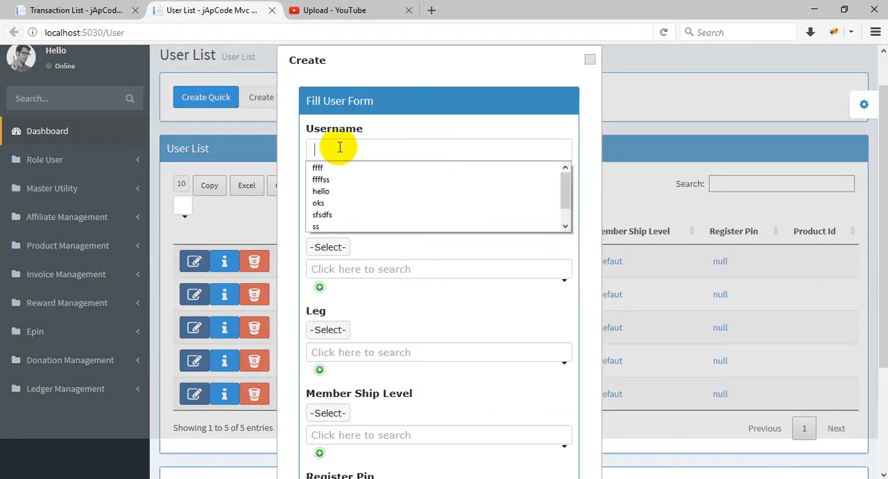
pyautogui.write('u')
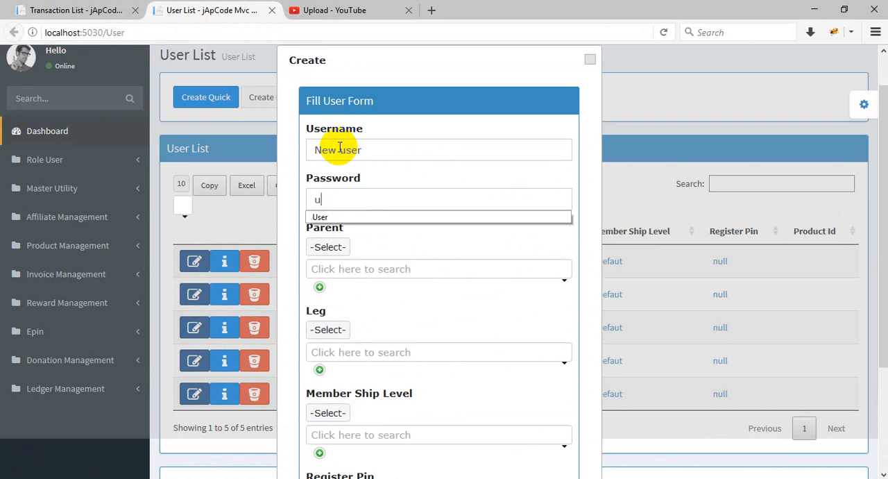
pyautogui.click(438, 269)
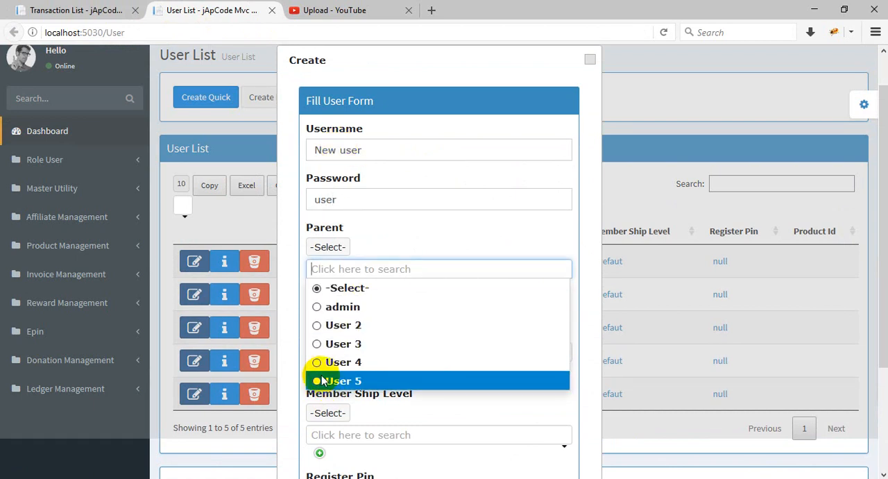
pyautogui.click(343, 380)
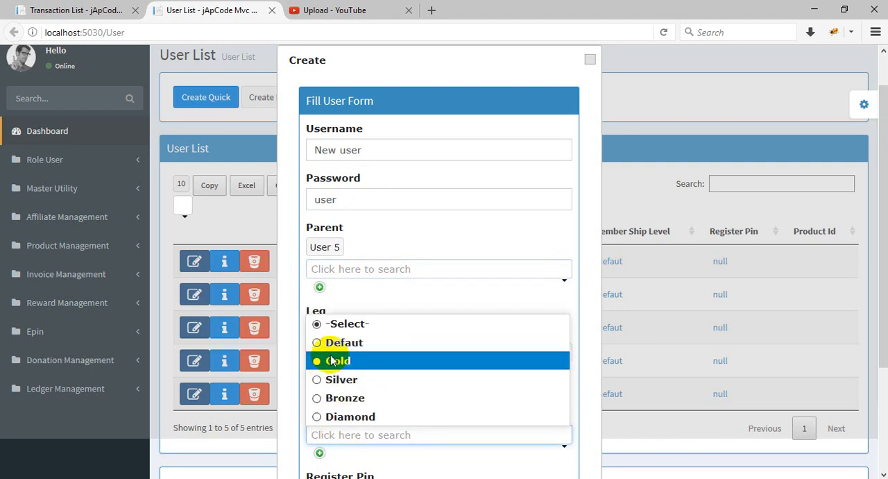
pyautogui.click(337, 360)
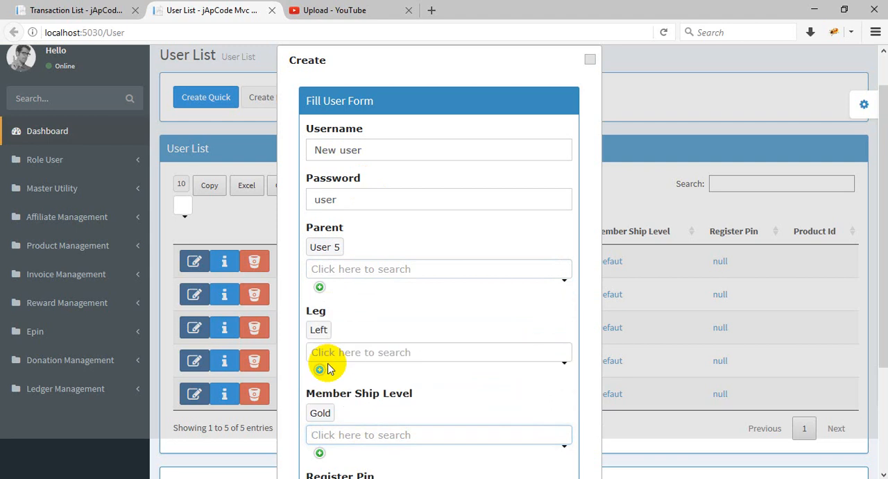
pyautogui.click(439, 352)
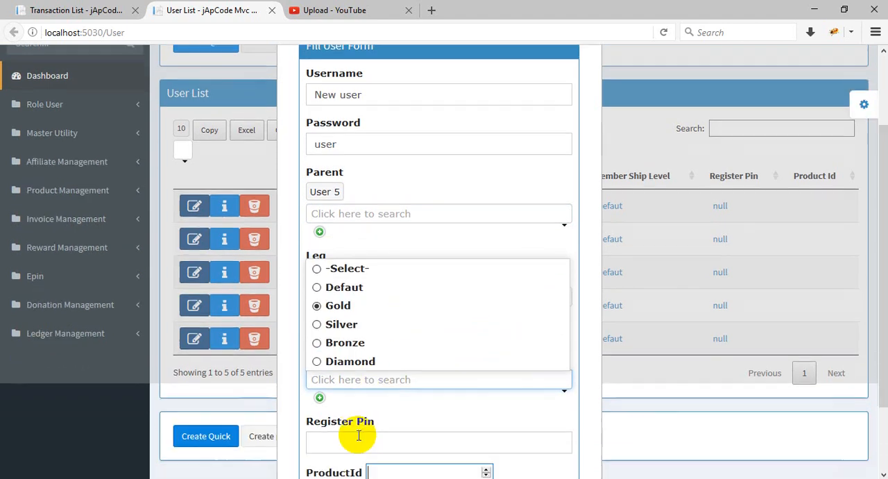
pyautogui.moveTo(456, 431)
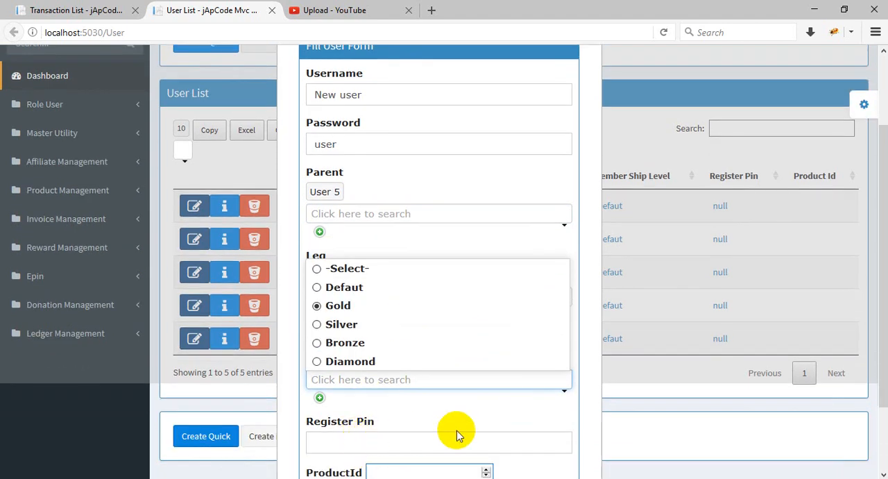
pyautogui.scroll(-3)
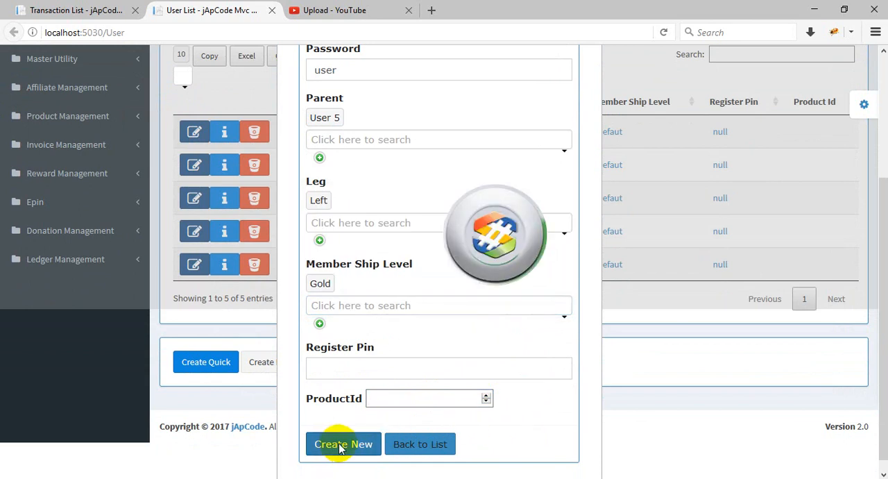
pyautogui.click(343, 444)
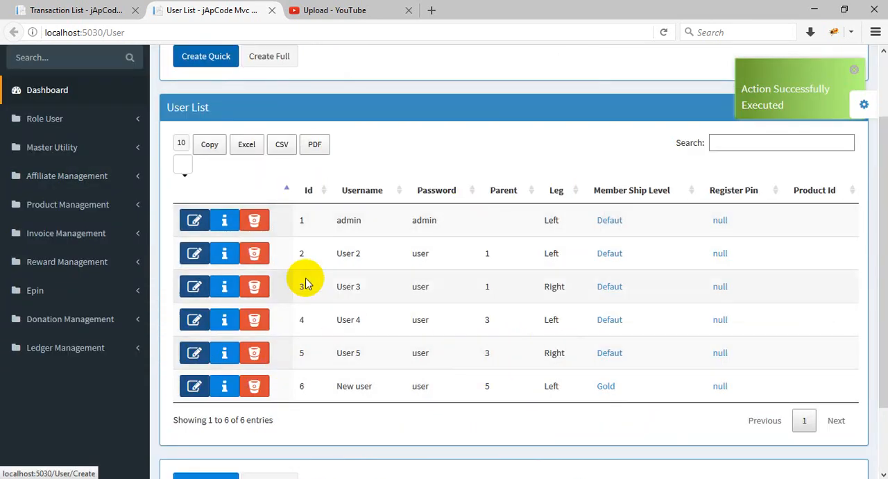
pyautogui.scroll(-3)
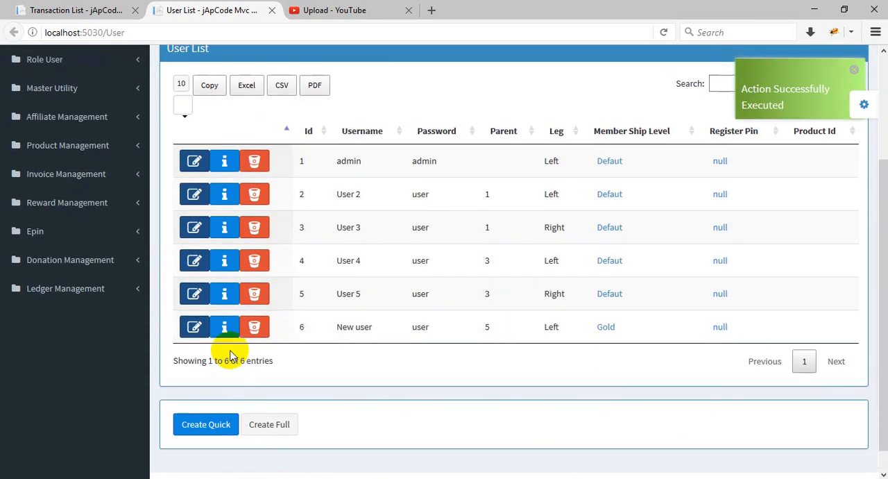
pyautogui.click(224, 327)
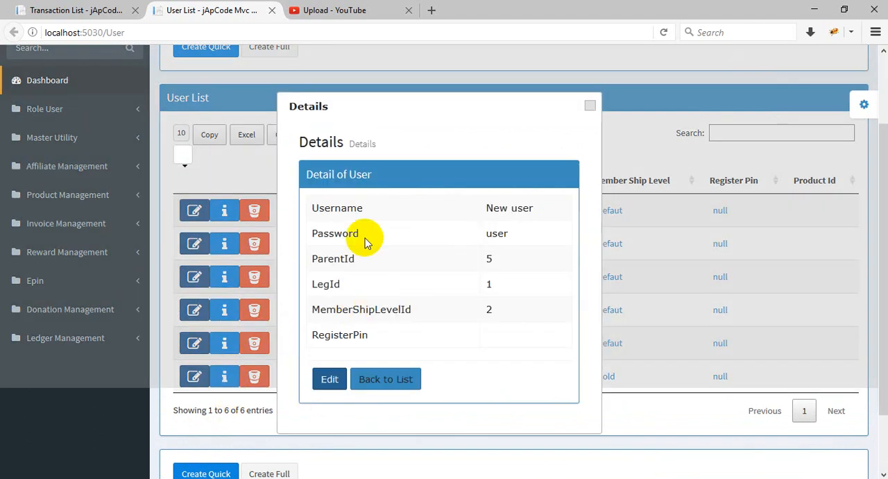
pyautogui.click(329, 379)
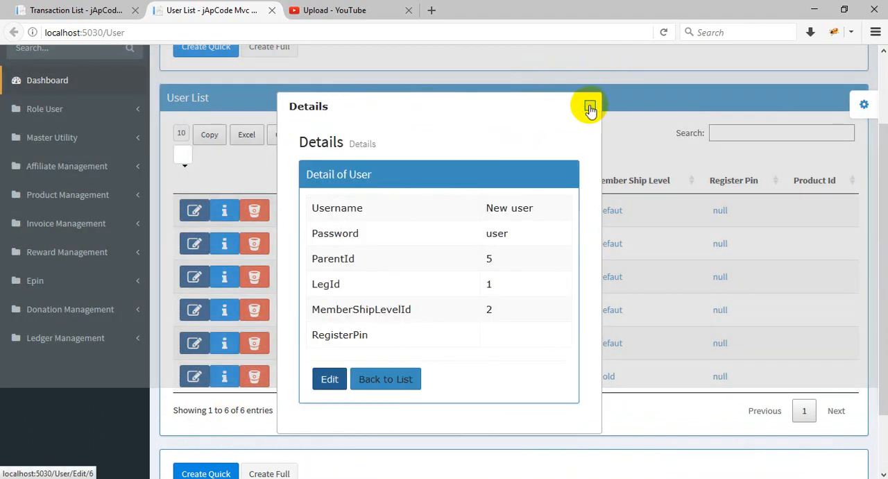
pyautogui.click(589, 105)
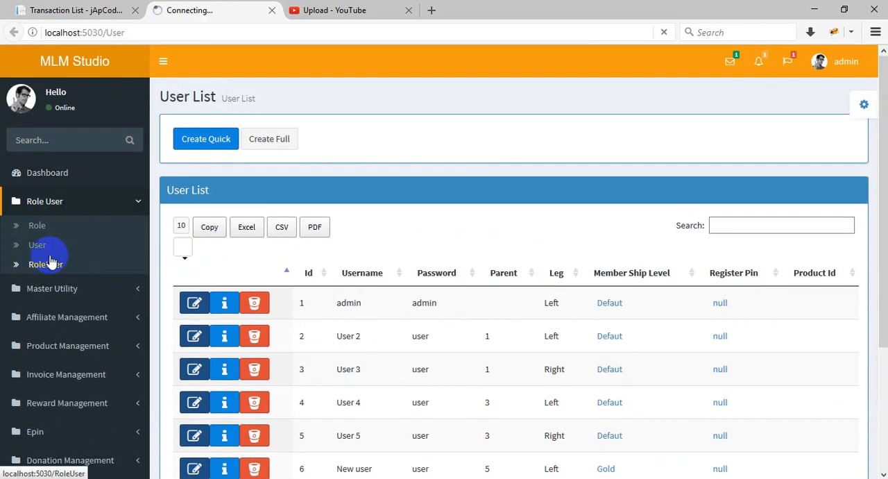
# - Give New user the User role in the RoleUser list, then show the affiliate pages
pyautogui.click(46, 264)
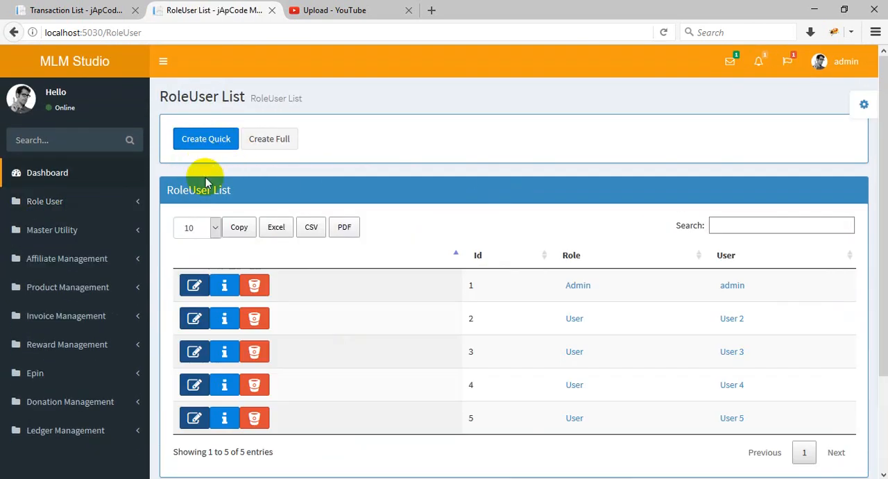
pyautogui.click(206, 138)
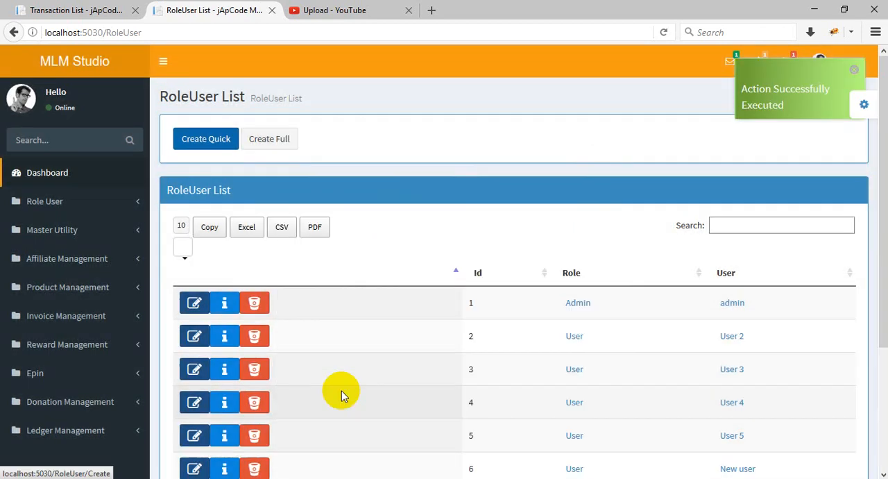
pyautogui.scroll(-3)
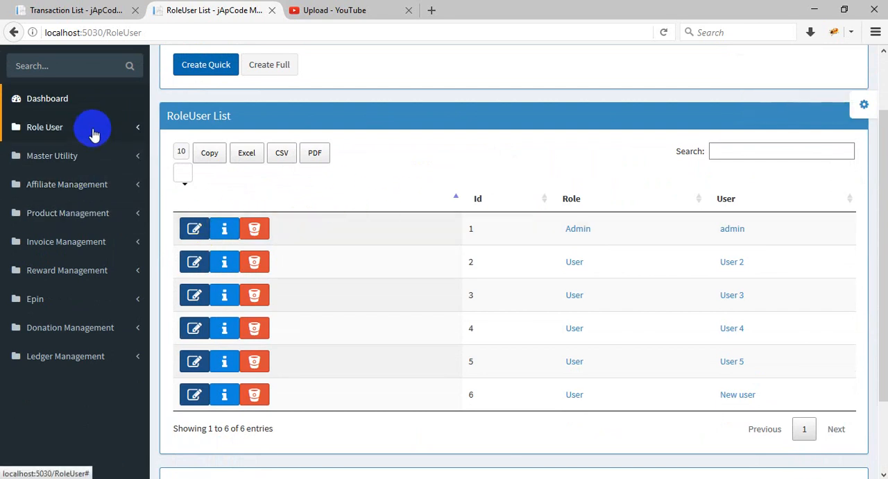
pyautogui.moveTo(69, 156)
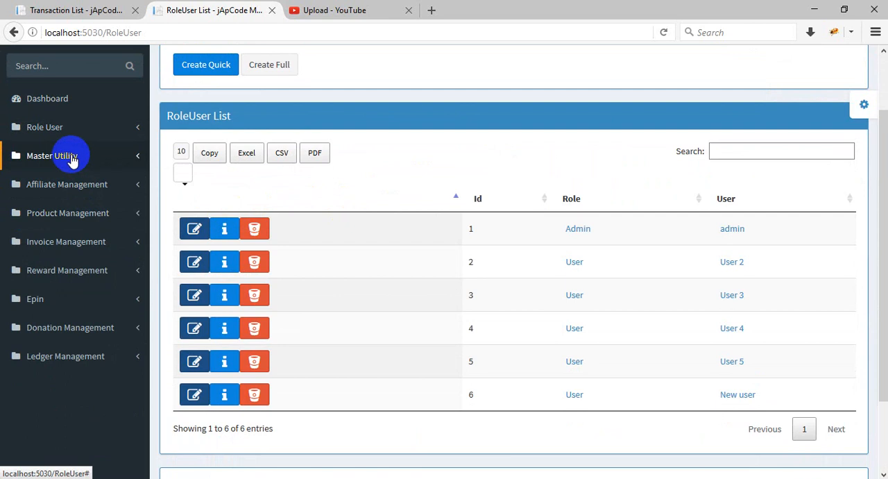
pyautogui.click(52, 155)
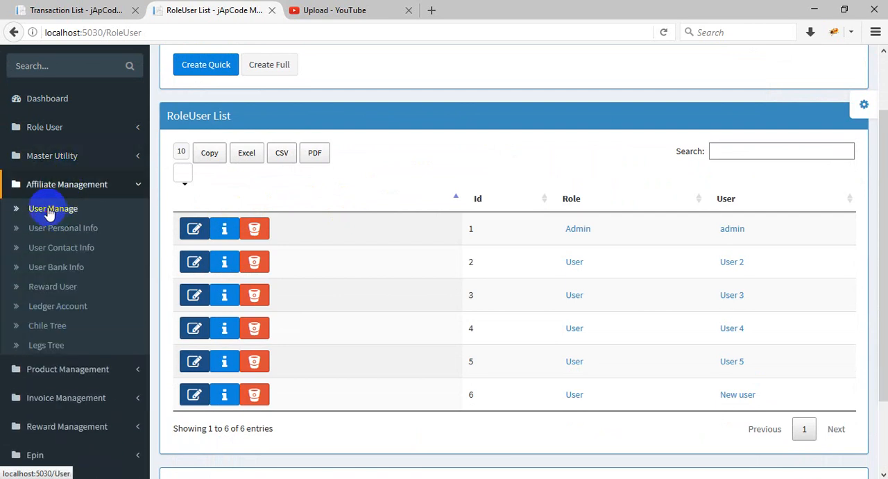
# - Open admin's User Contact Info tab and scroll to its email, mobile and address records
pyautogui.click(53, 208)
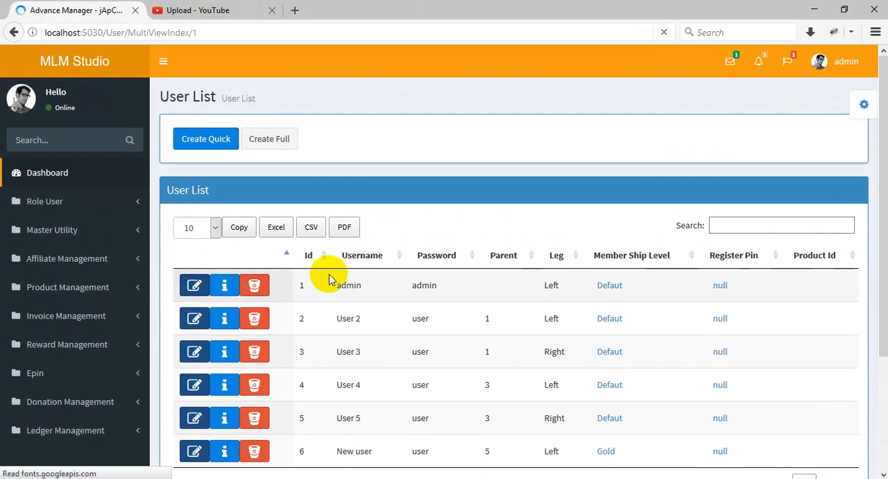
pyautogui.click(194, 285)
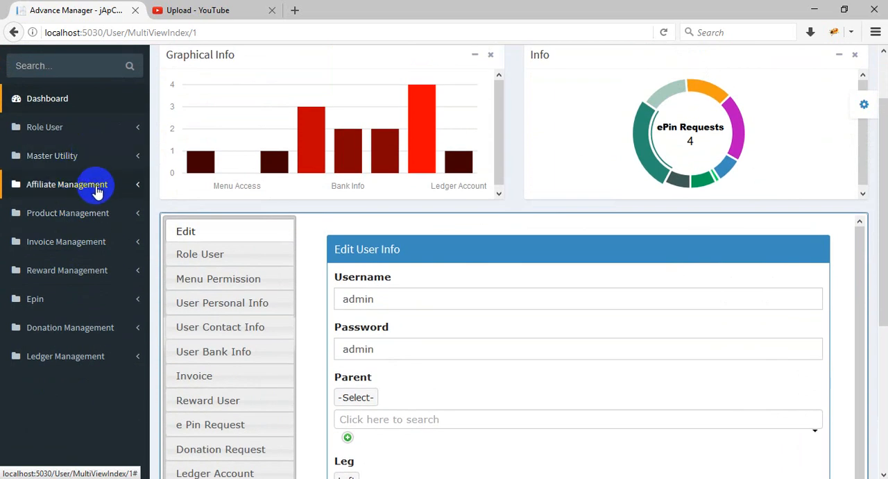
pyautogui.click(67, 184)
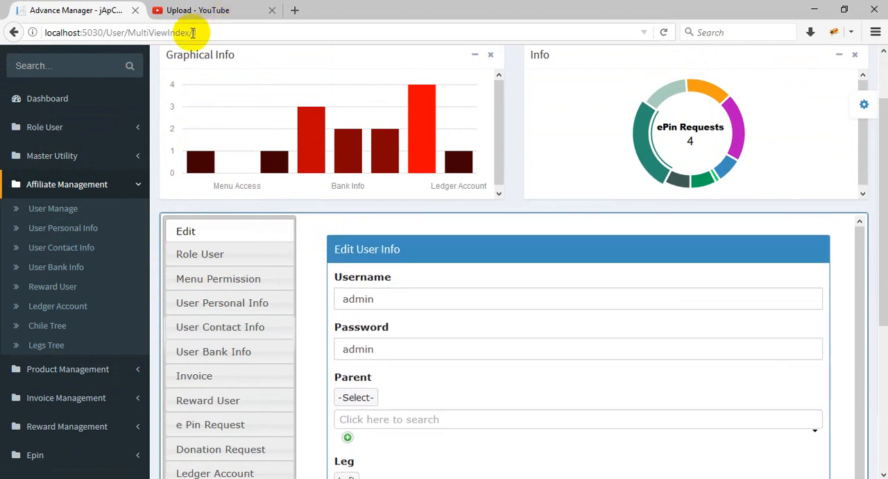
pyautogui.moveTo(385, 167)
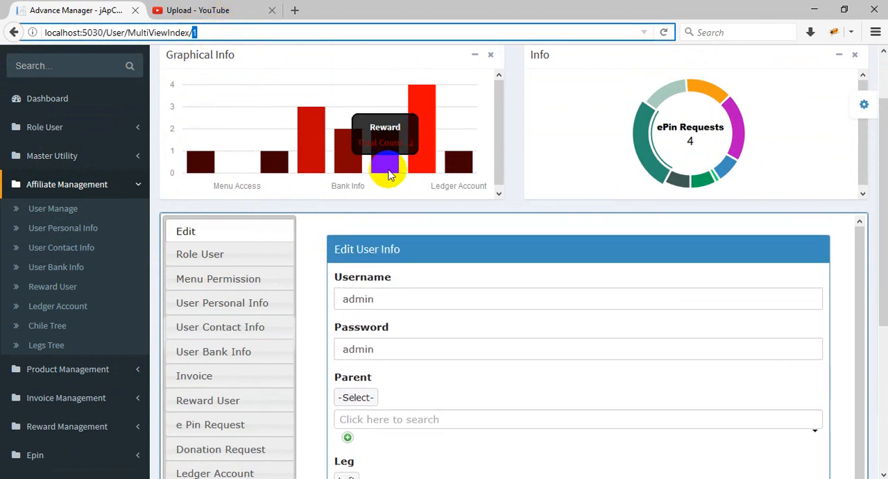
pyautogui.moveTo(205, 167)
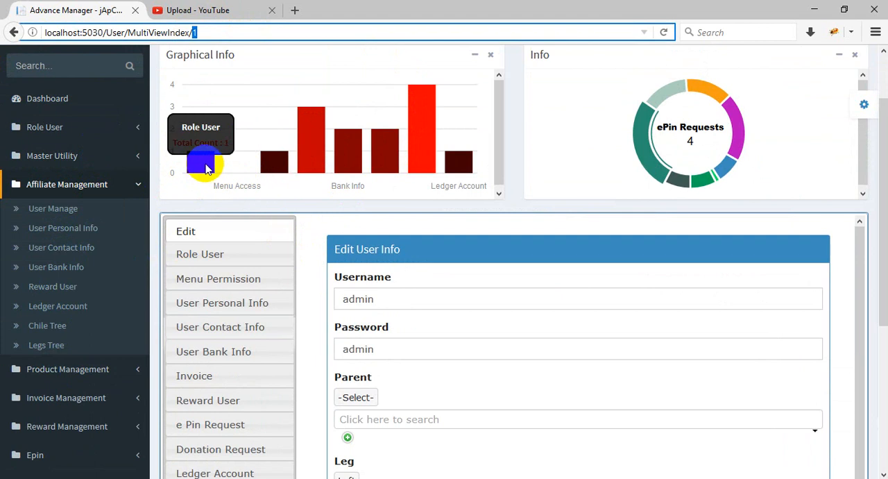
pyautogui.moveTo(237, 171)
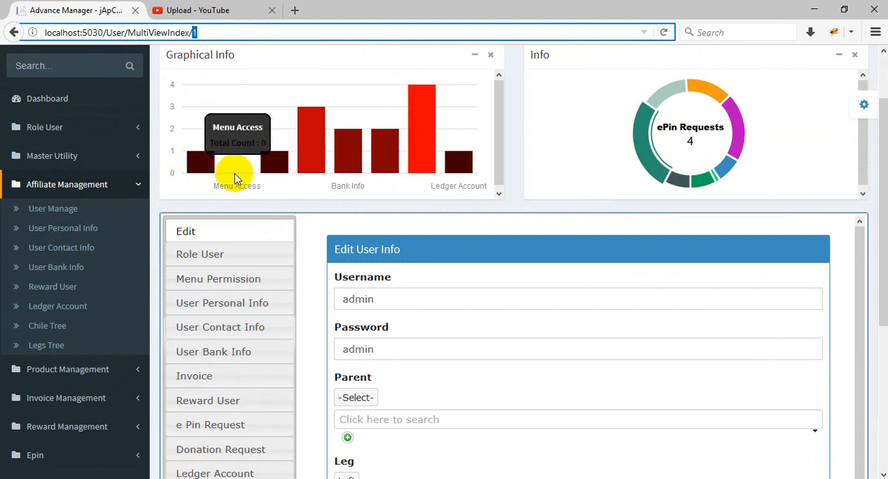
pyautogui.moveTo(311, 163)
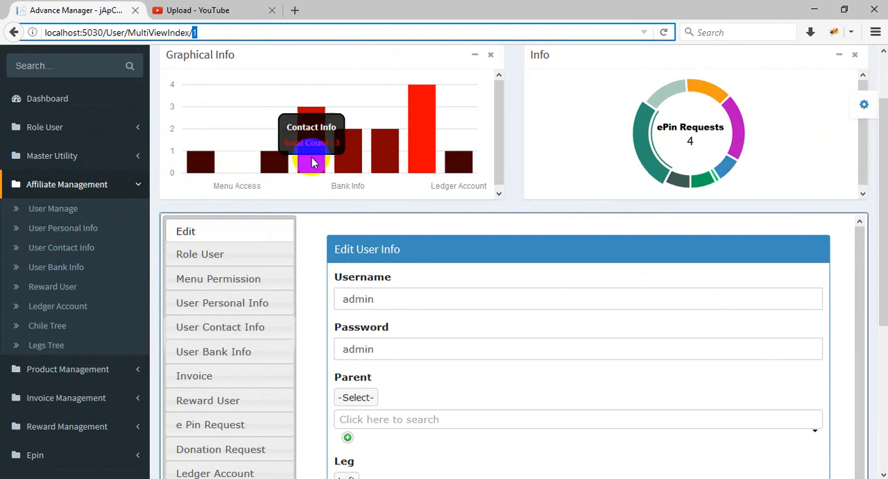
pyautogui.moveTo(712, 176)
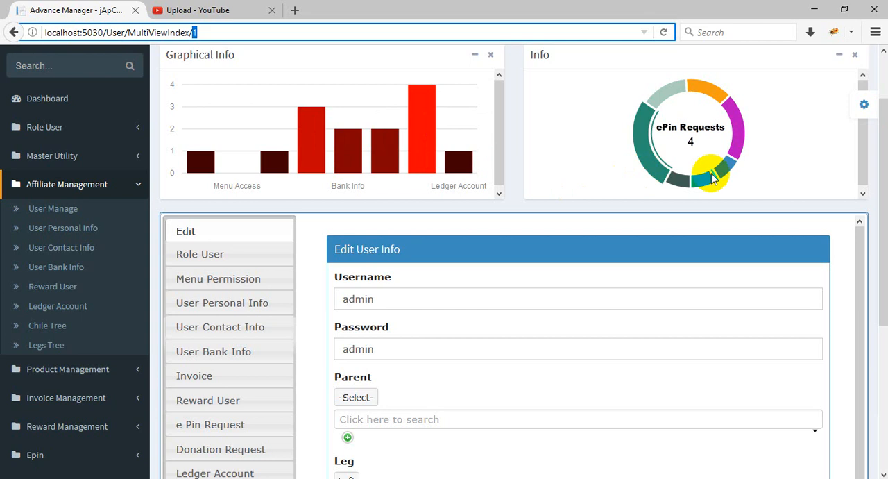
pyautogui.moveTo(649, 163)
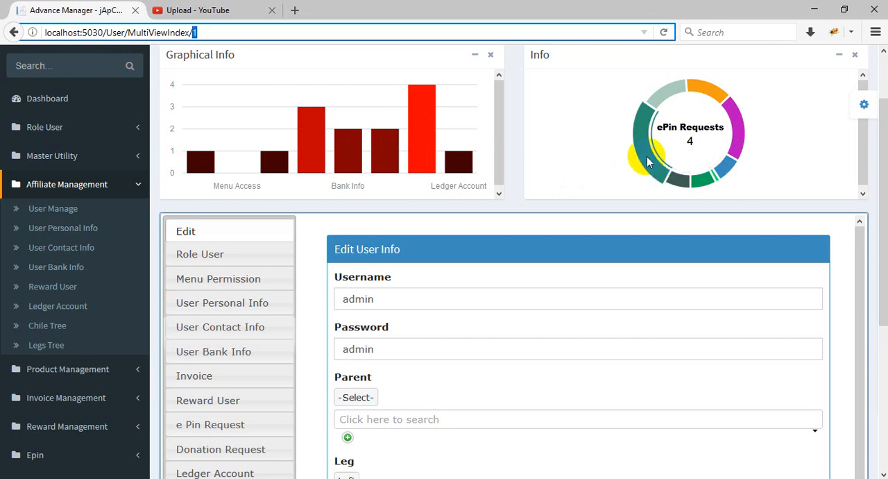
pyautogui.moveTo(739, 114)
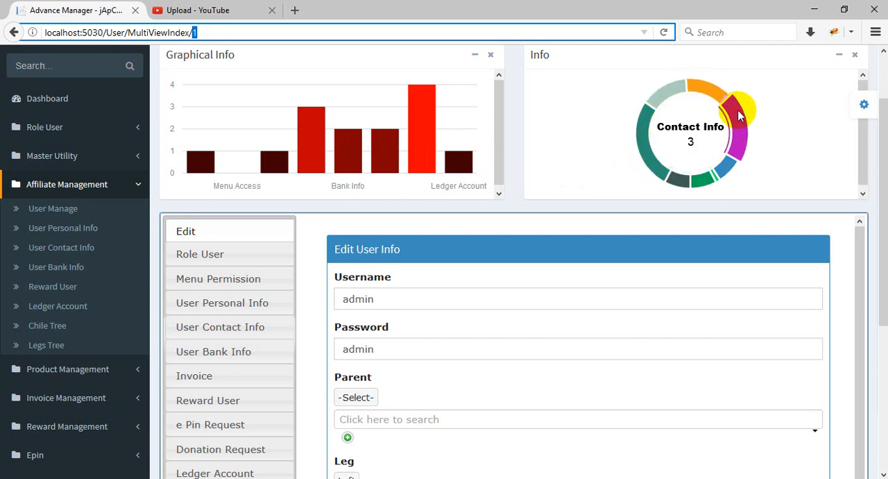
pyautogui.moveTo(711, 177)
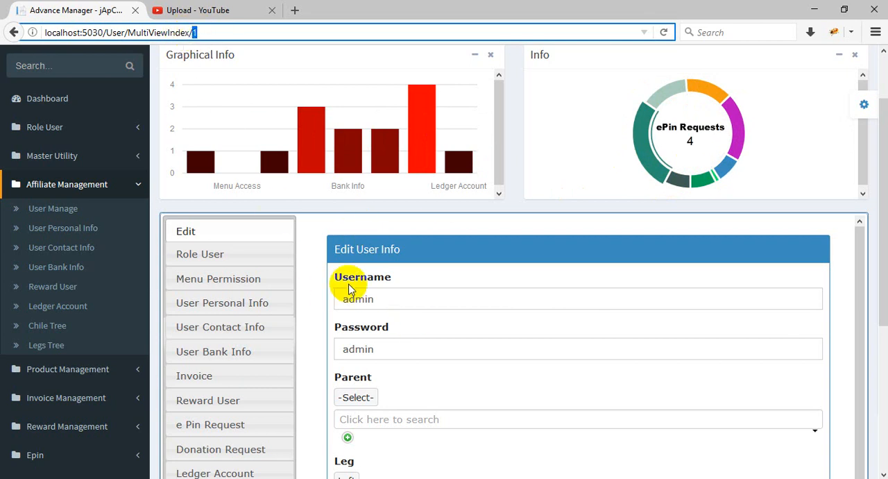
pyautogui.scroll(-3)
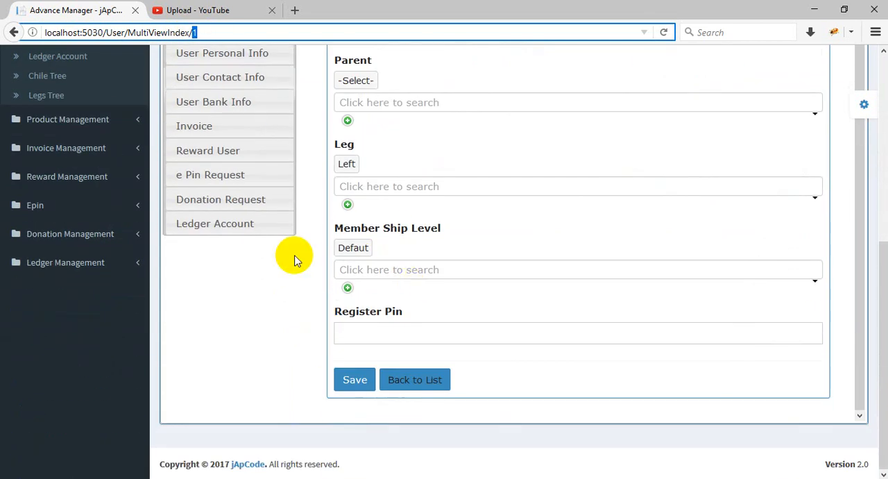
pyautogui.click(218, 252)
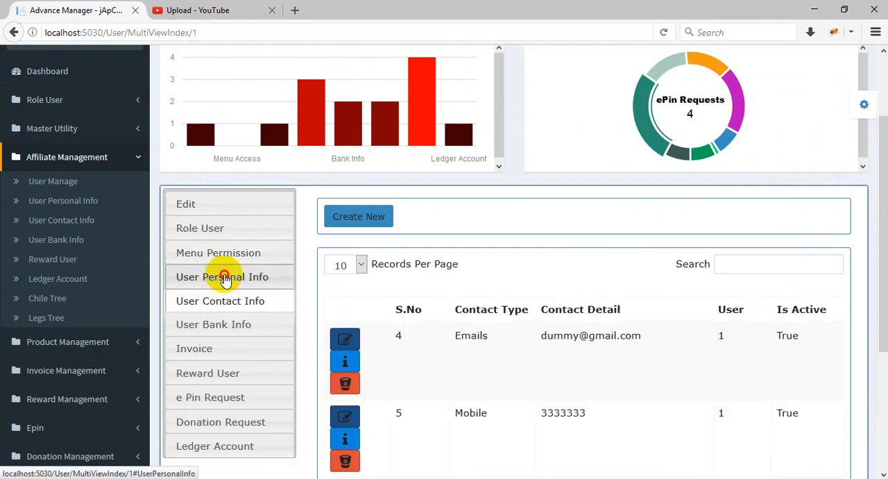
pyautogui.scroll(-3)
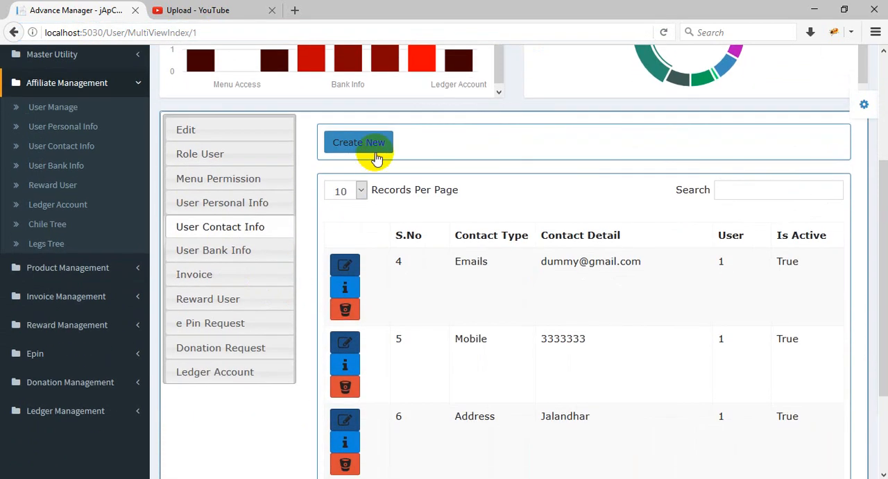
pyautogui.click(359, 142)
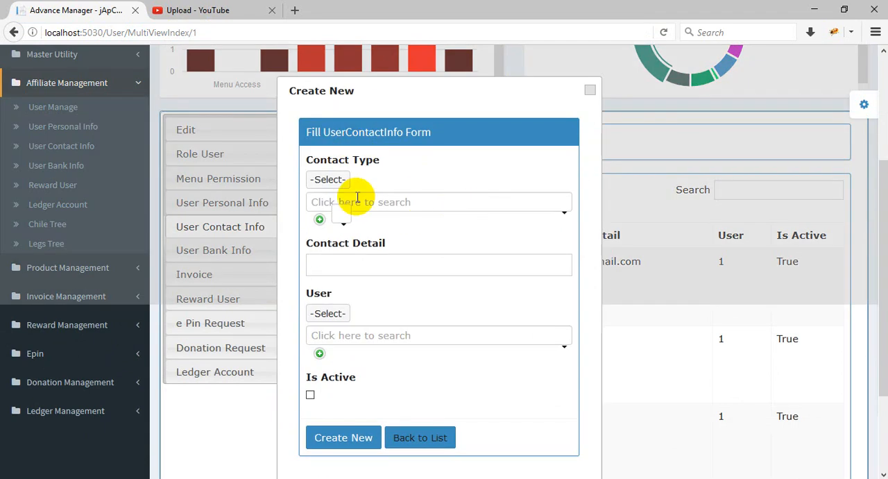
pyautogui.click(328, 179)
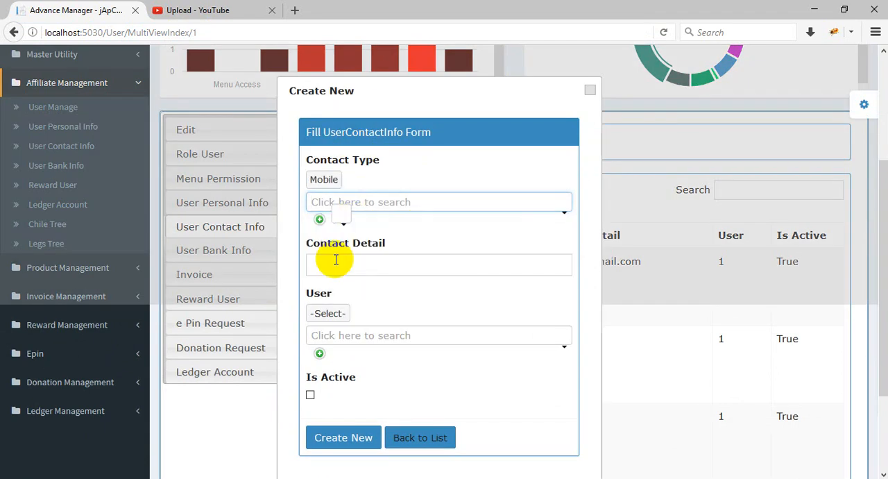
pyautogui.write('33333333')
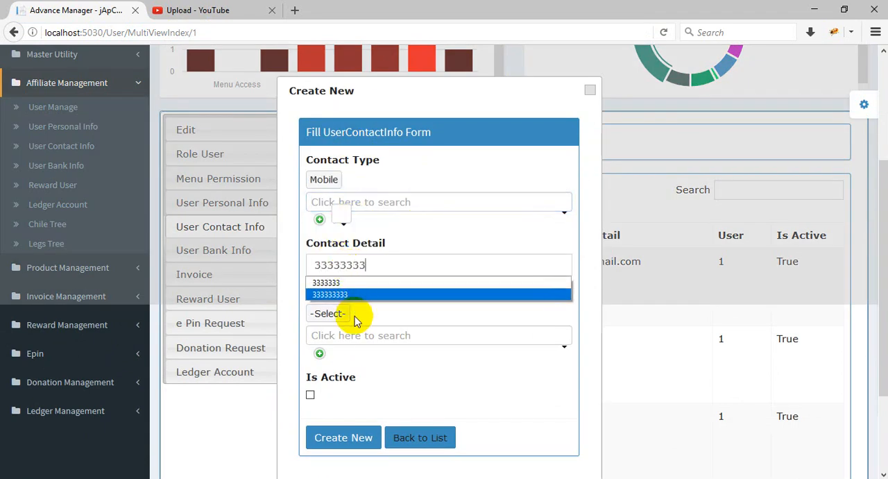
pyautogui.click(438, 335)
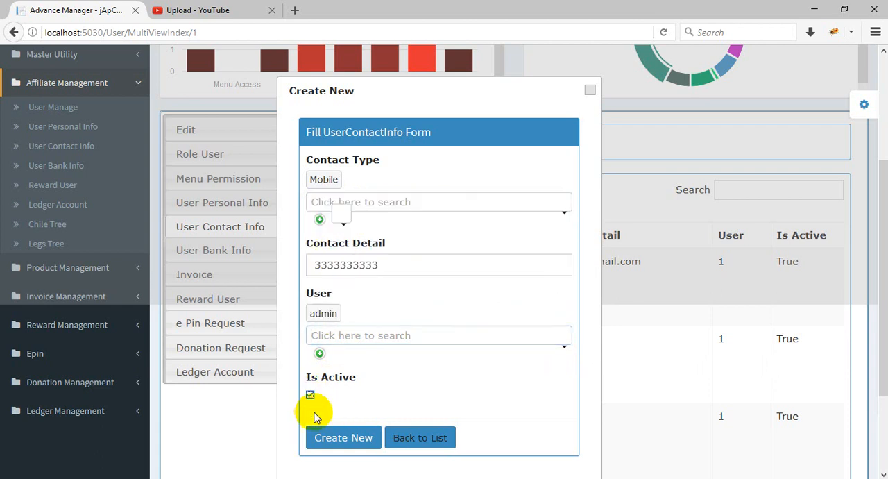
pyautogui.click(343, 437)
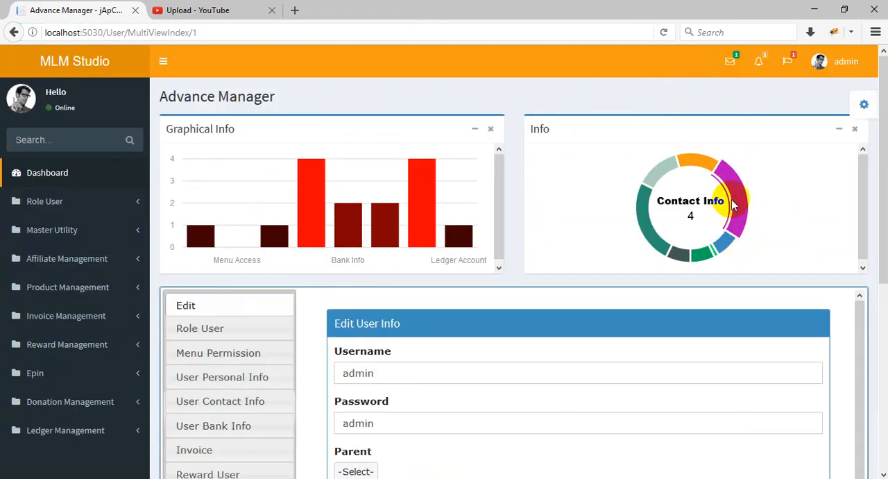
pyautogui.moveTo(742, 212)
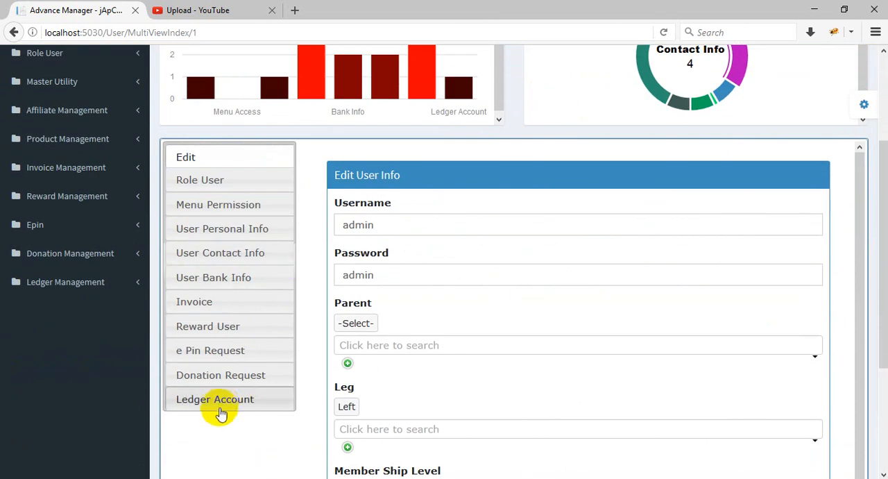
# - Check the empty Donation Request tab, then view admin's Car and Bike rewards
pyautogui.click(220, 375)
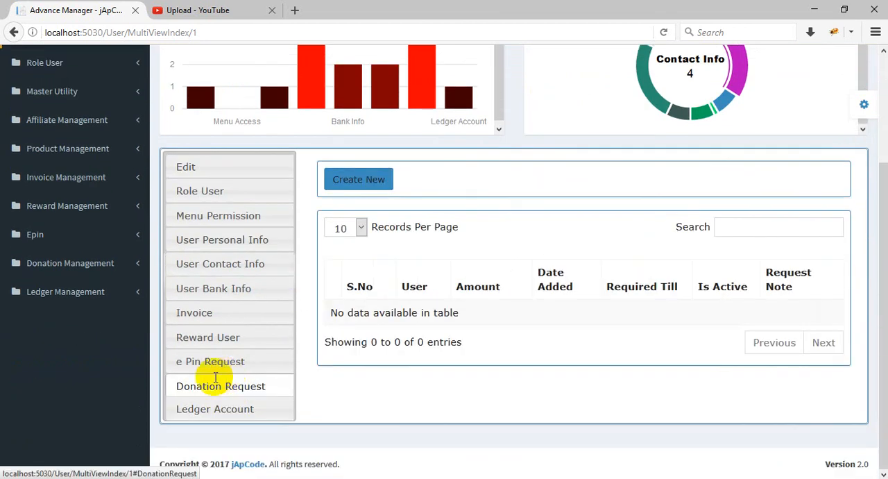
pyautogui.click(208, 336)
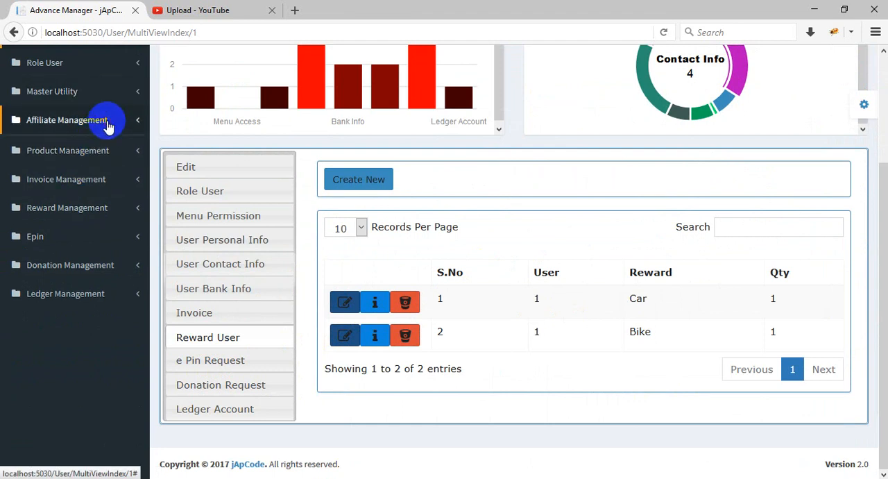
pyautogui.click(66, 120)
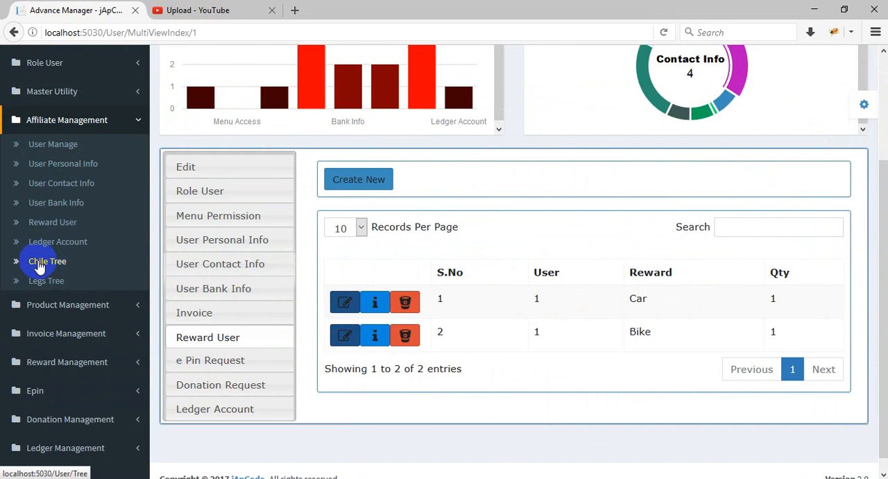
# - View admin's downline in the Chile Tree, with New user under User 5
pyautogui.click(47, 261)
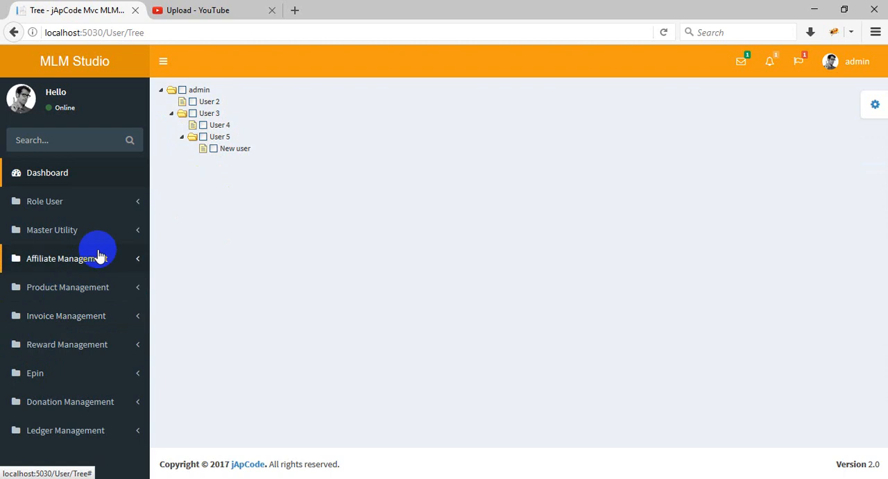
pyautogui.moveTo(74, 286)
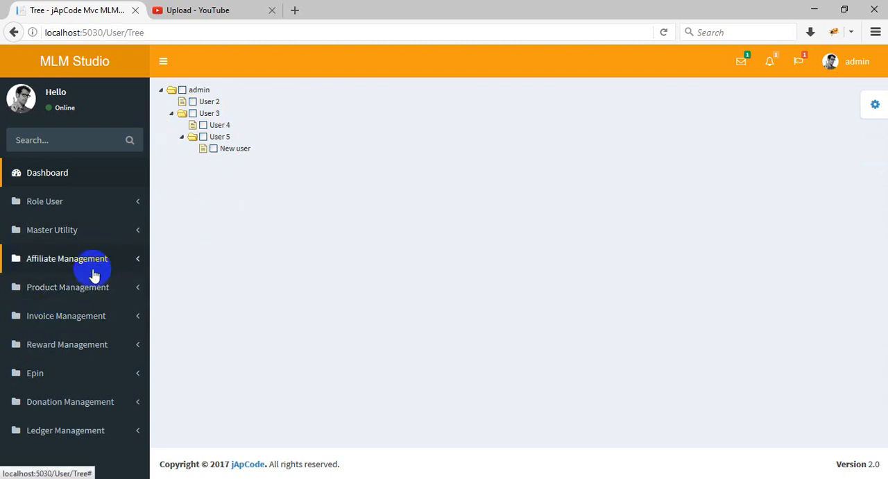
pyautogui.click(66, 259)
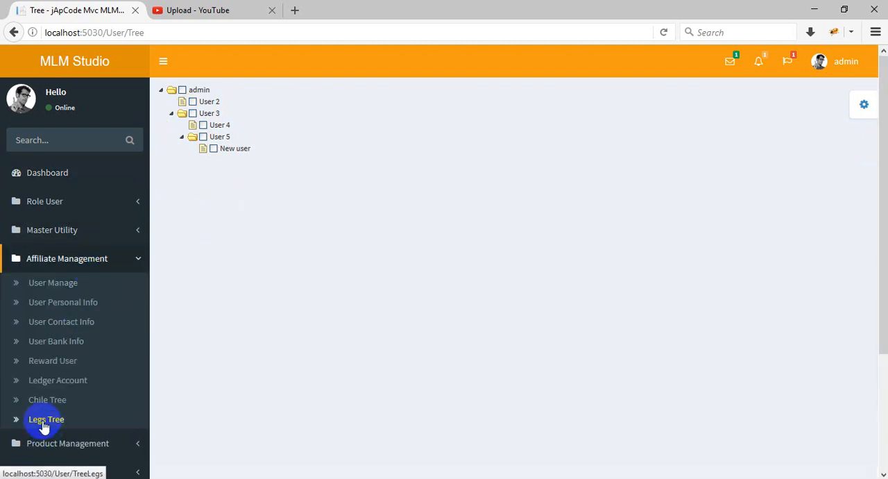
# - View each user's left/right placement in the Legs Tree, then return Home
pyautogui.click(45, 418)
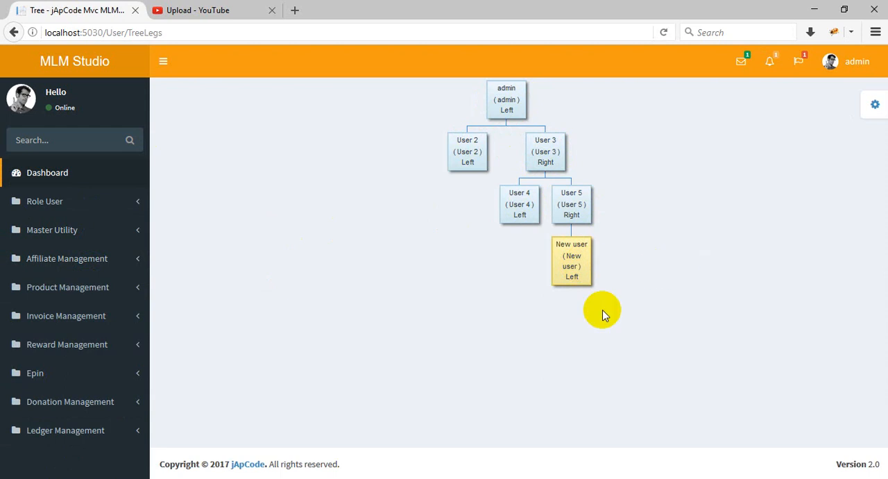
pyautogui.moveTo(219, 372)
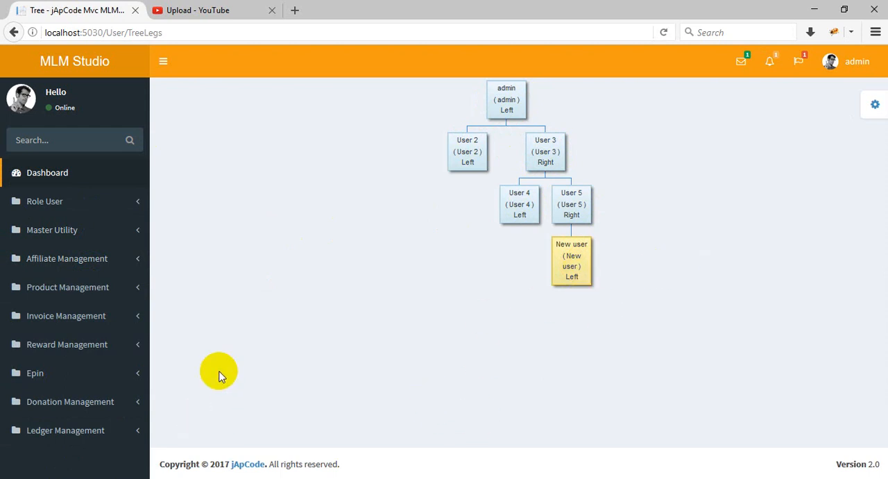
pyautogui.click(65, 429)
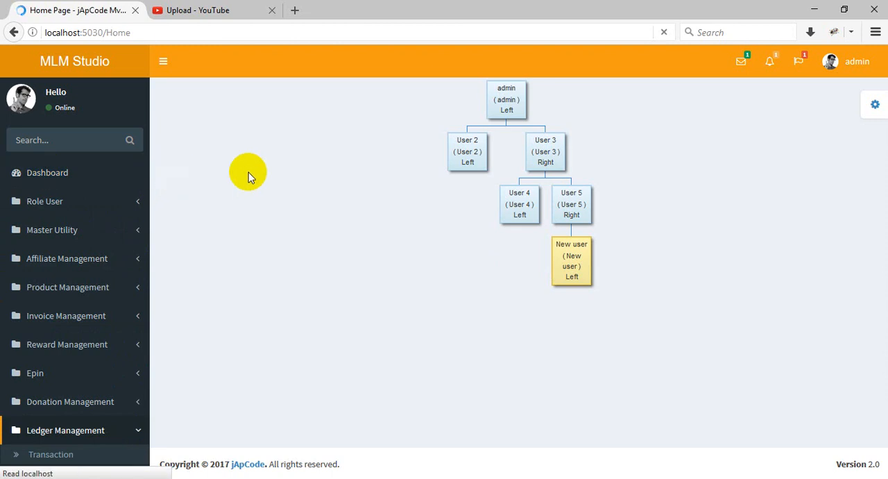
pyautogui.scroll(-3)
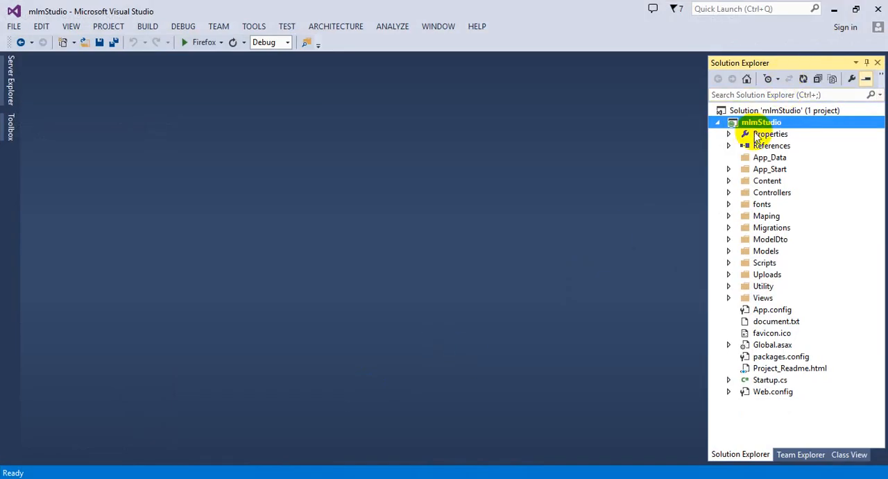
# - Select the mlmStudio project and Controllers folder, then expand Migrations to reveal its migration files
pyautogui.click(772, 193)
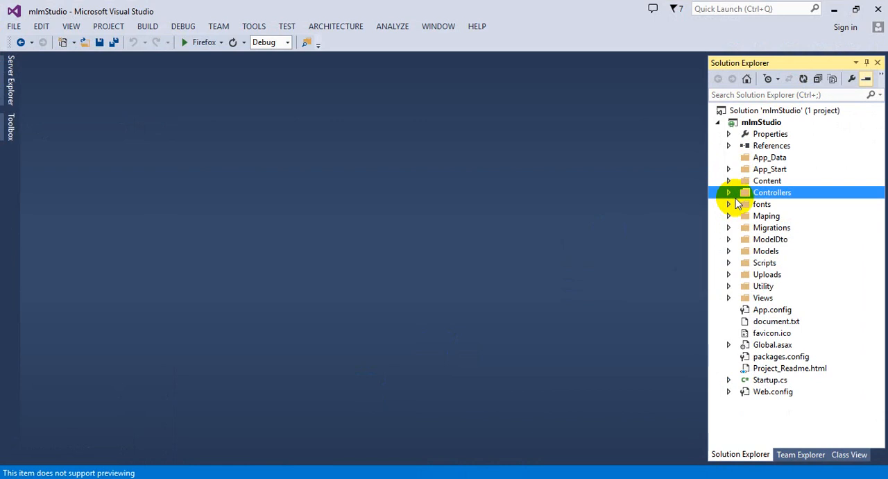
pyautogui.click(728, 192)
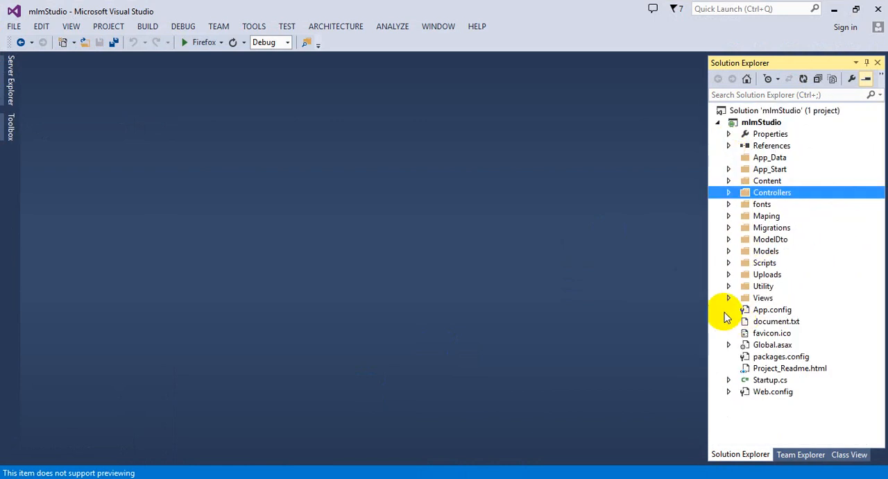
pyautogui.click(728, 286)
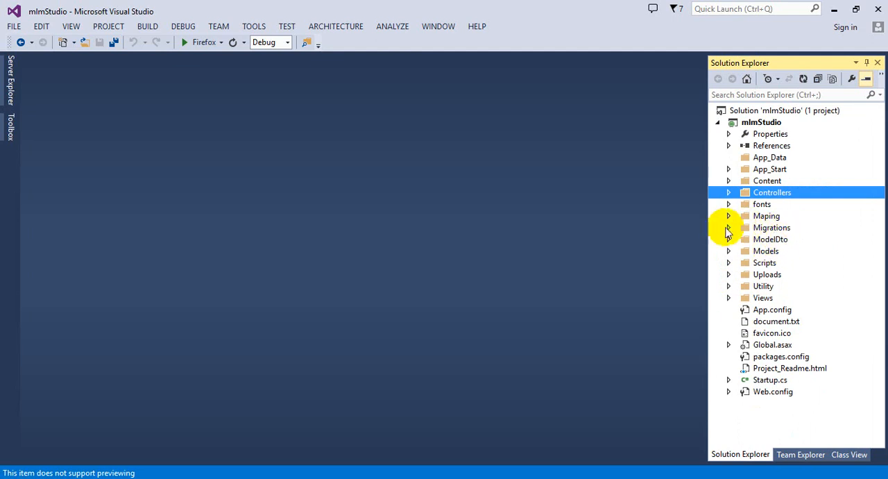
pyautogui.click(729, 228)
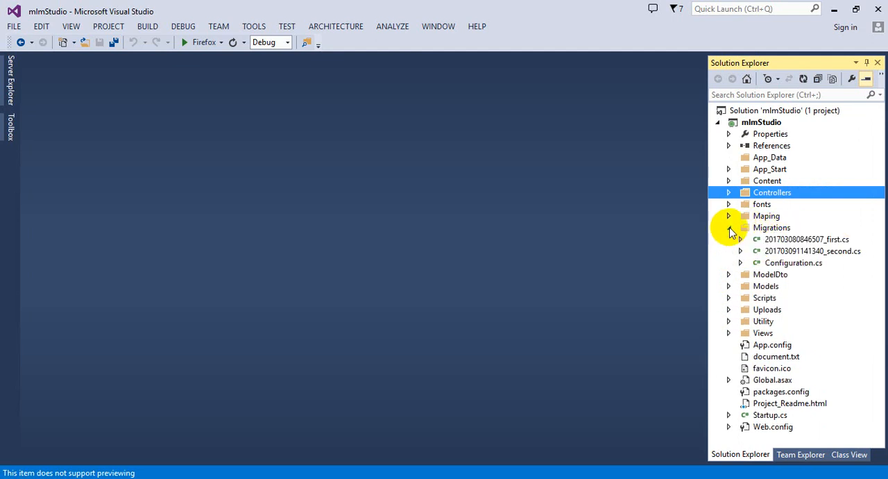
pyautogui.click(729, 228)
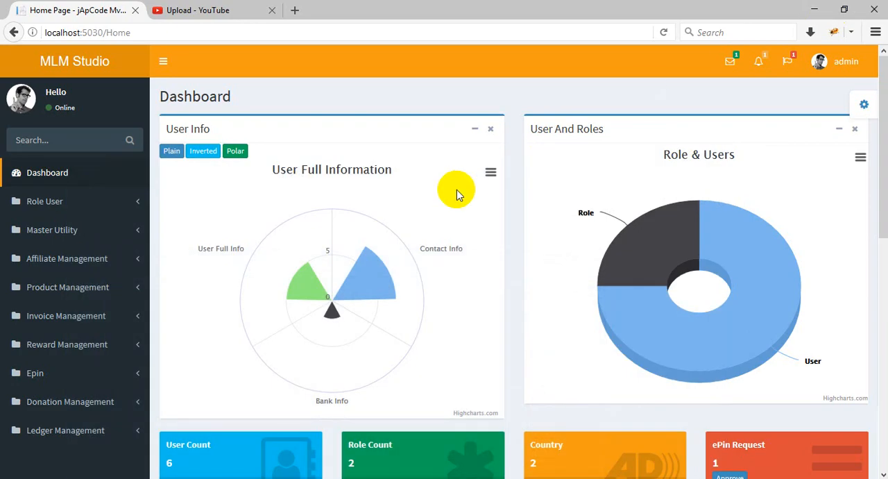
pyautogui.moveTo(367, 104)
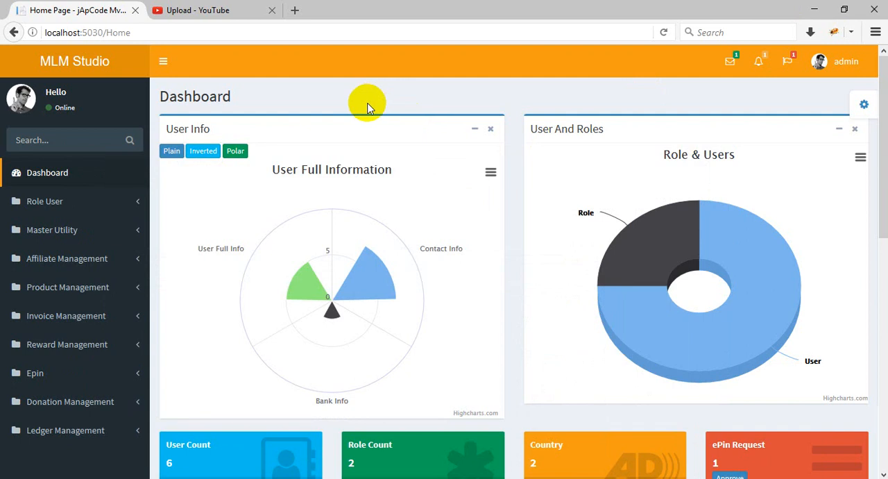
pyautogui.moveTo(320, 107)
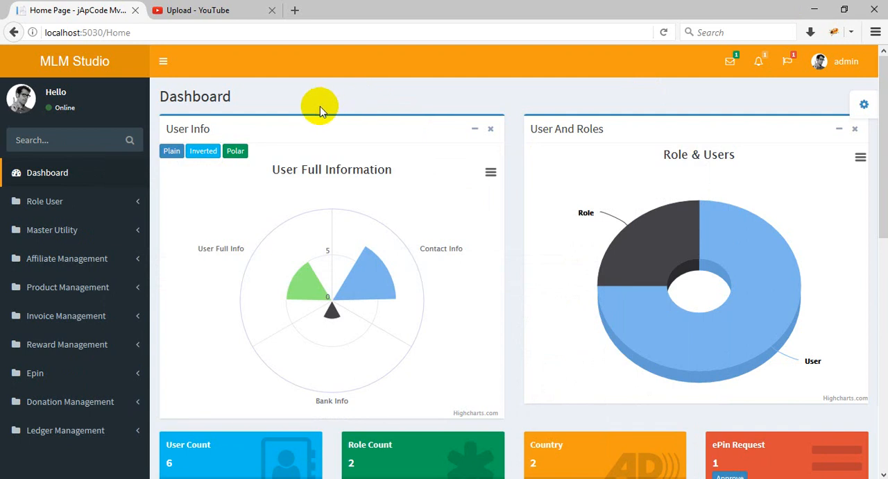
pyautogui.moveTo(358, 96)
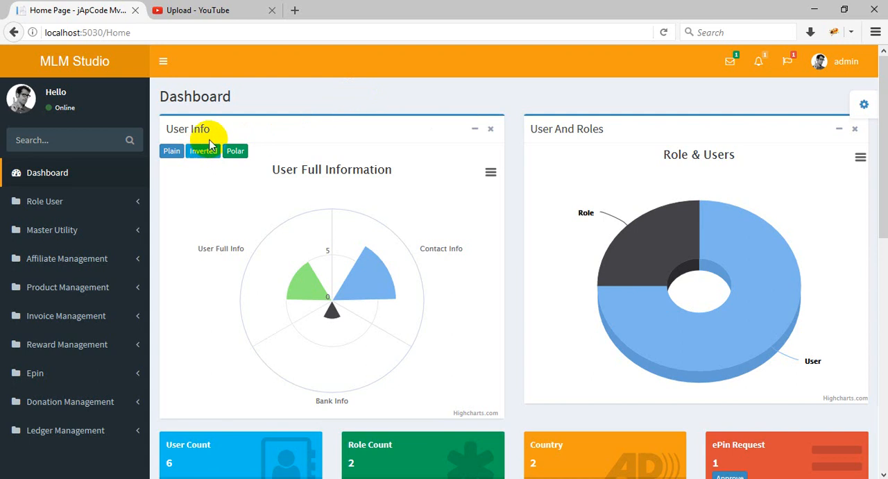
pyautogui.moveTo(360, 96)
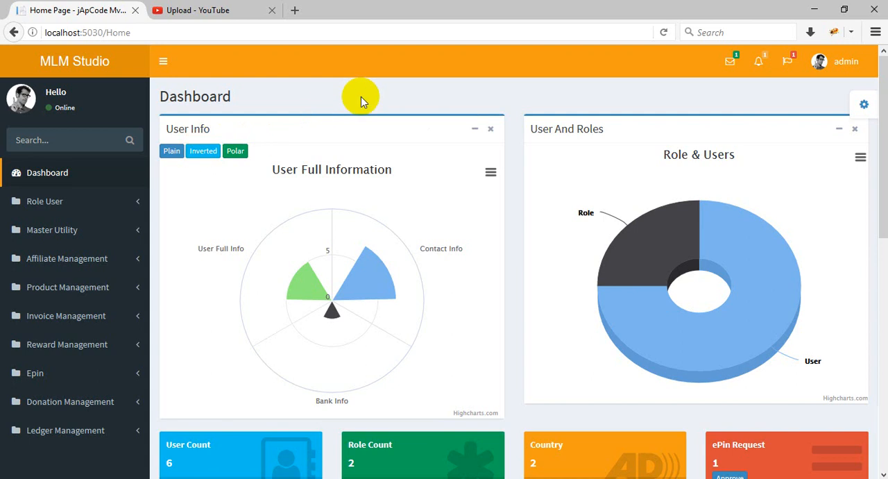
pyautogui.moveTo(287, 453)
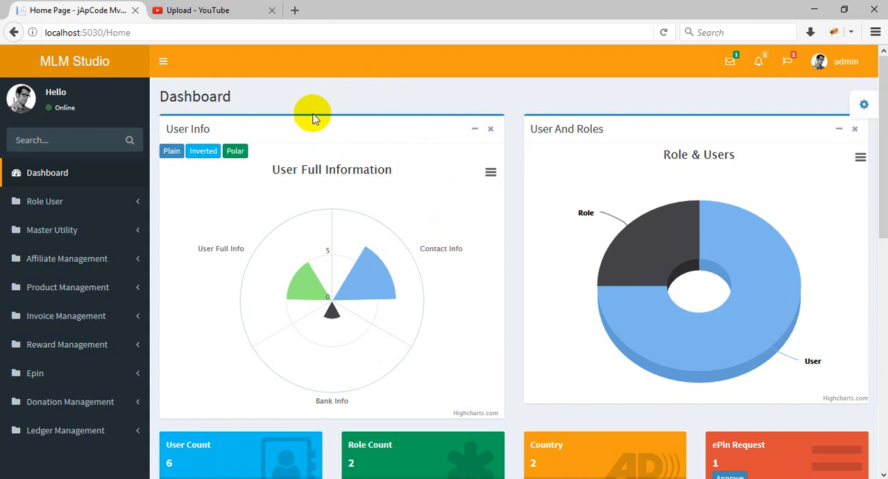
pyautogui.moveTo(312, 113)
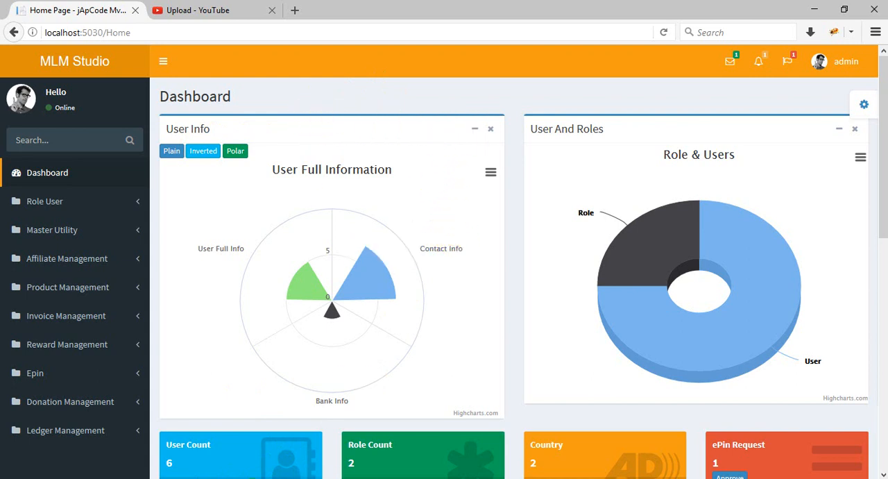